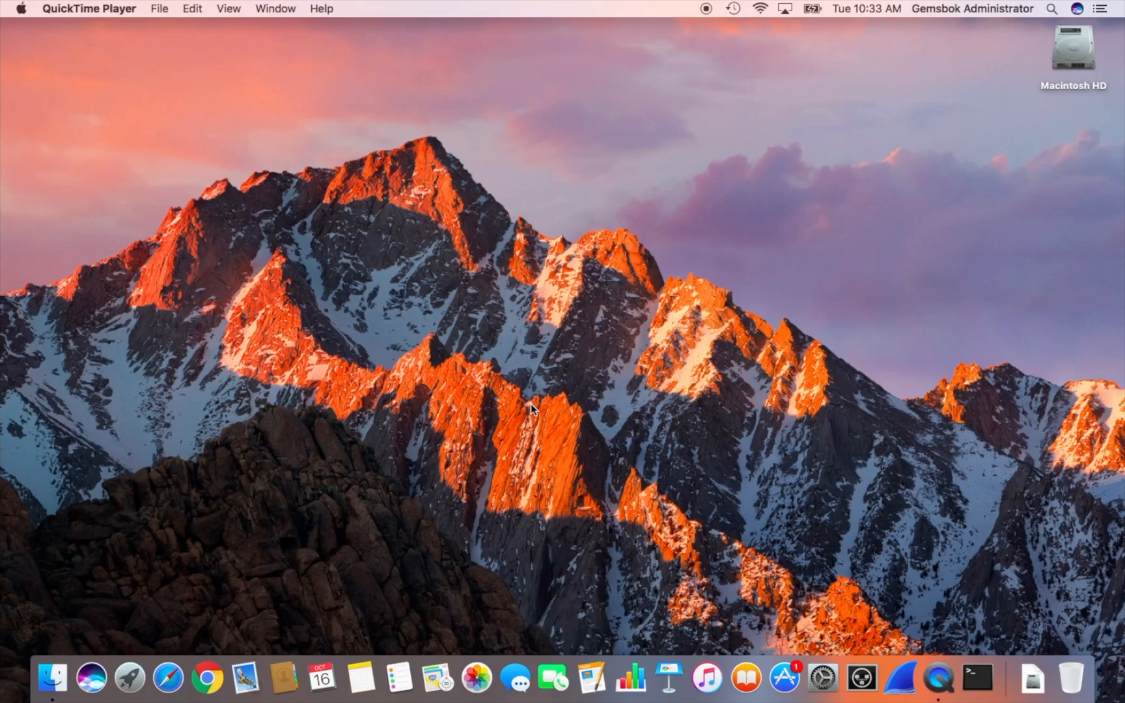
pyautogui.moveTo(253, 131)
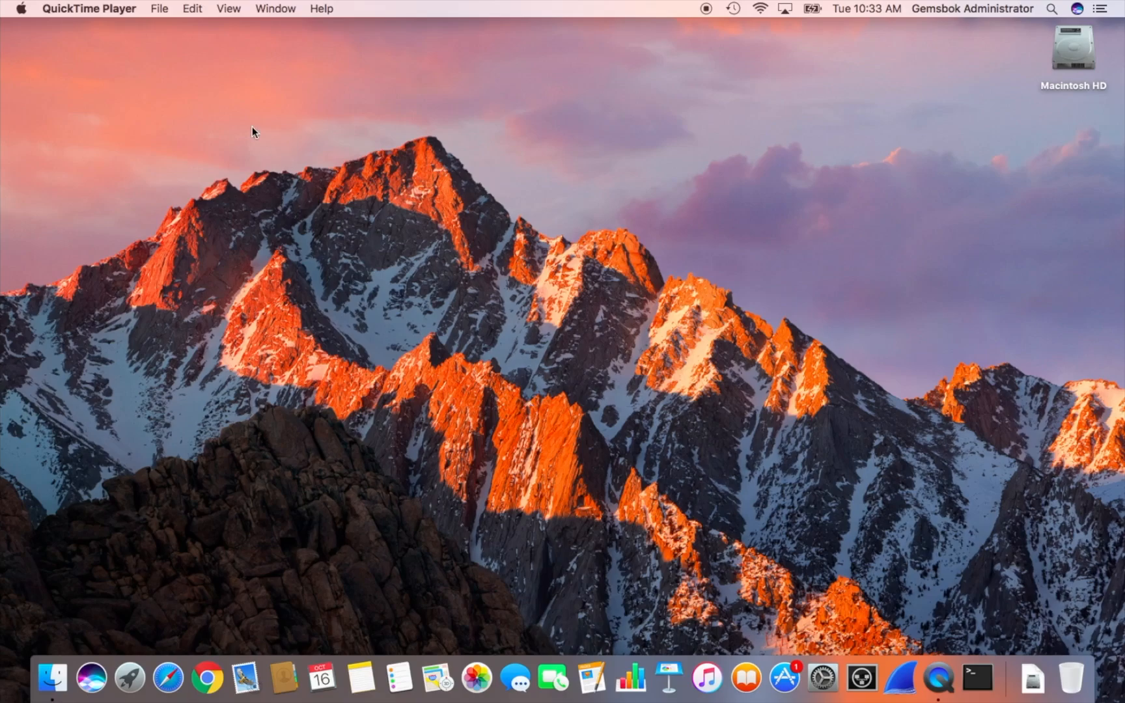
# Check the current version in About This Mac, then launch the App Store from the Dock
pyautogui.click(19, 10)
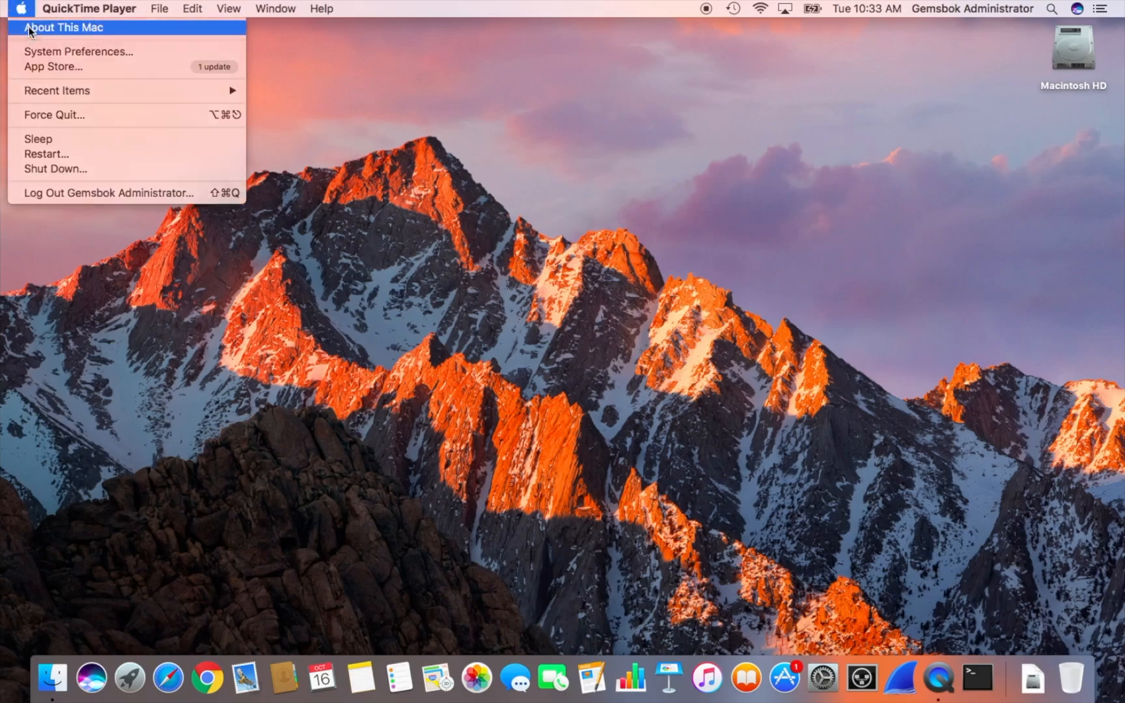
pyautogui.click(63, 26)
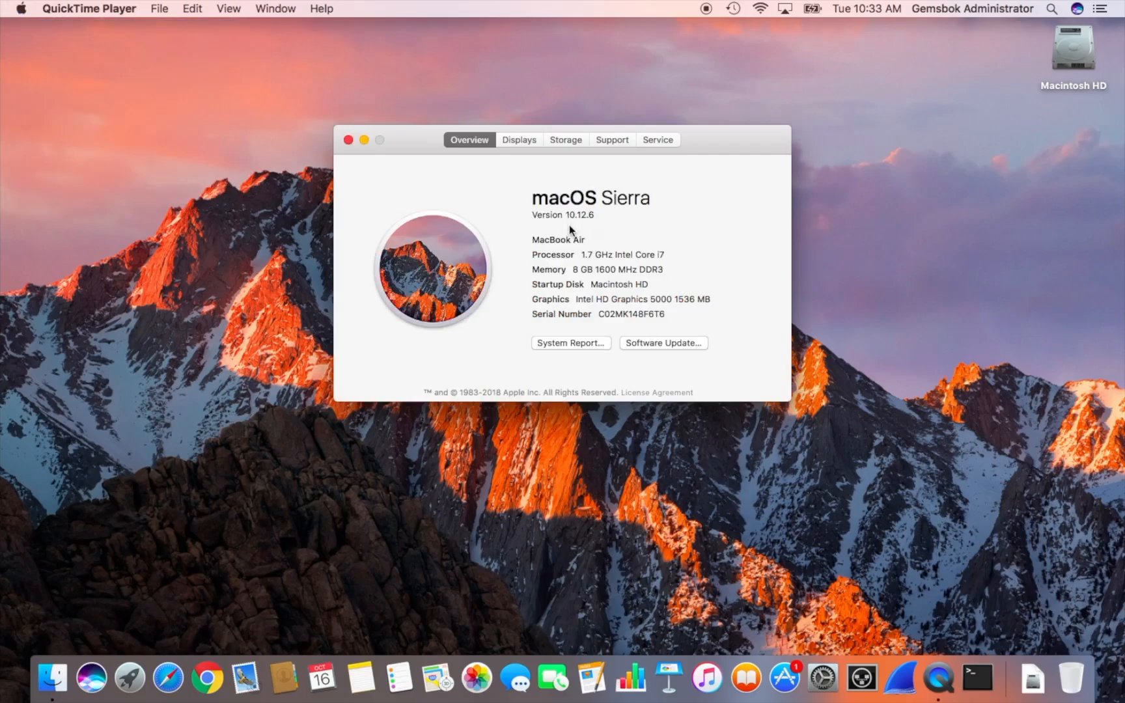
pyautogui.moveTo(587, 231)
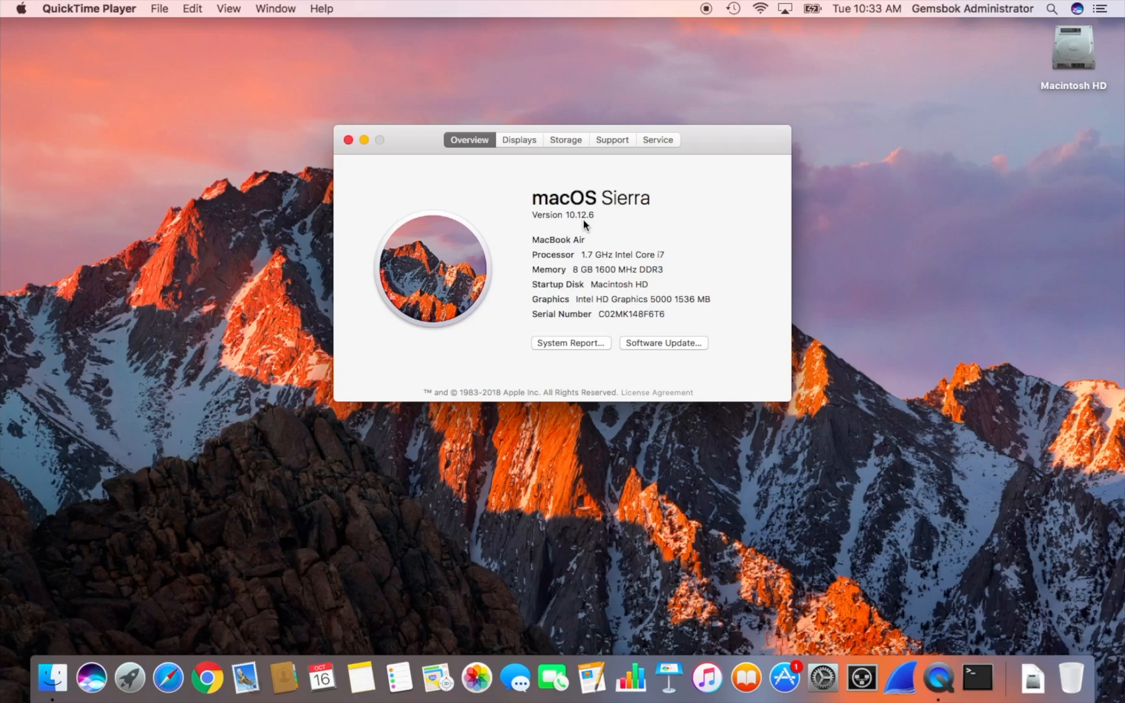
pyautogui.moveTo(365, 140)
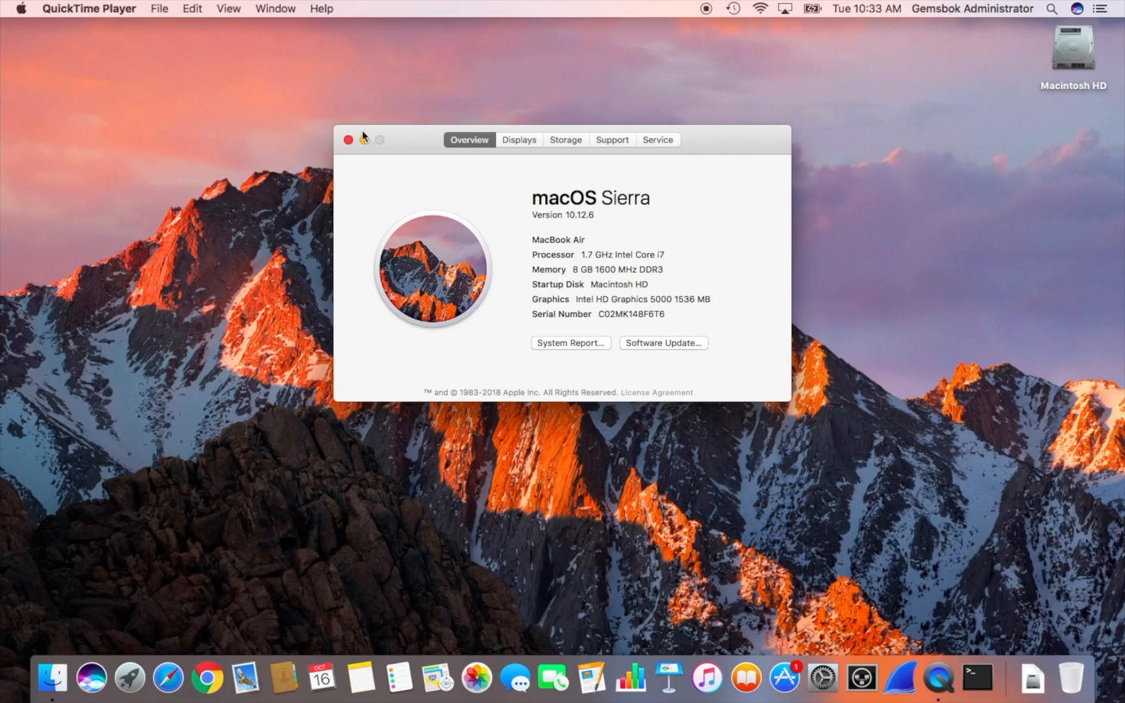
pyautogui.click(348, 140)
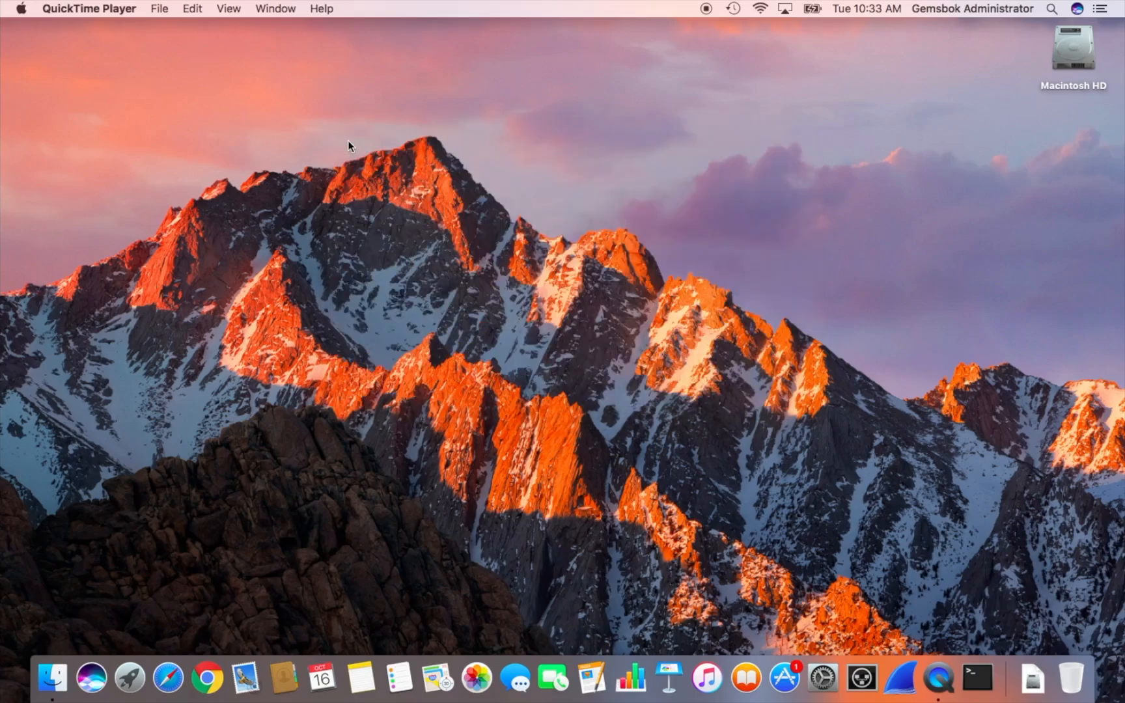
pyautogui.moveTo(400, 181)
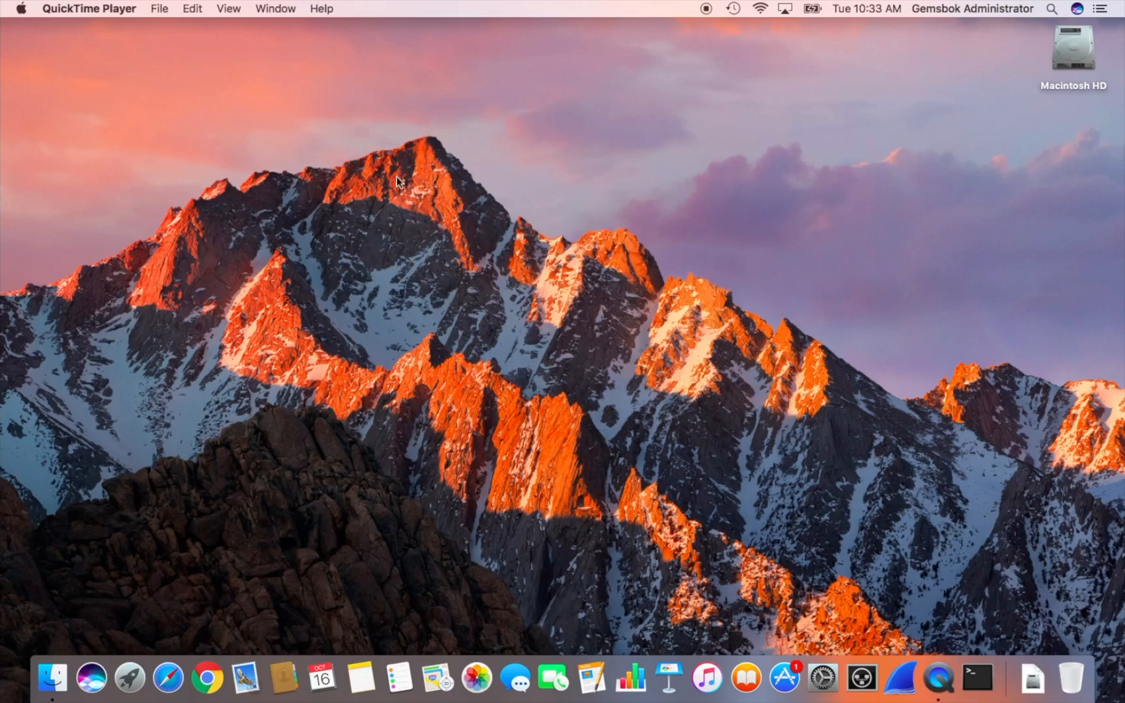
pyautogui.moveTo(786, 679)
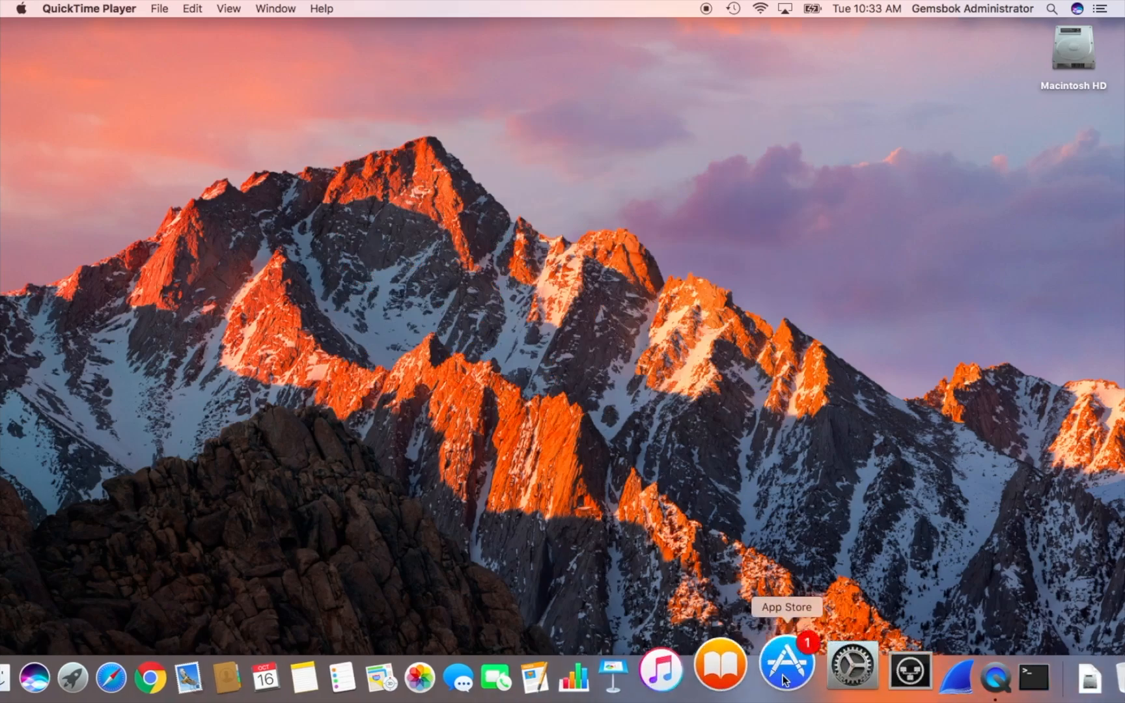
pyautogui.click(786, 665)
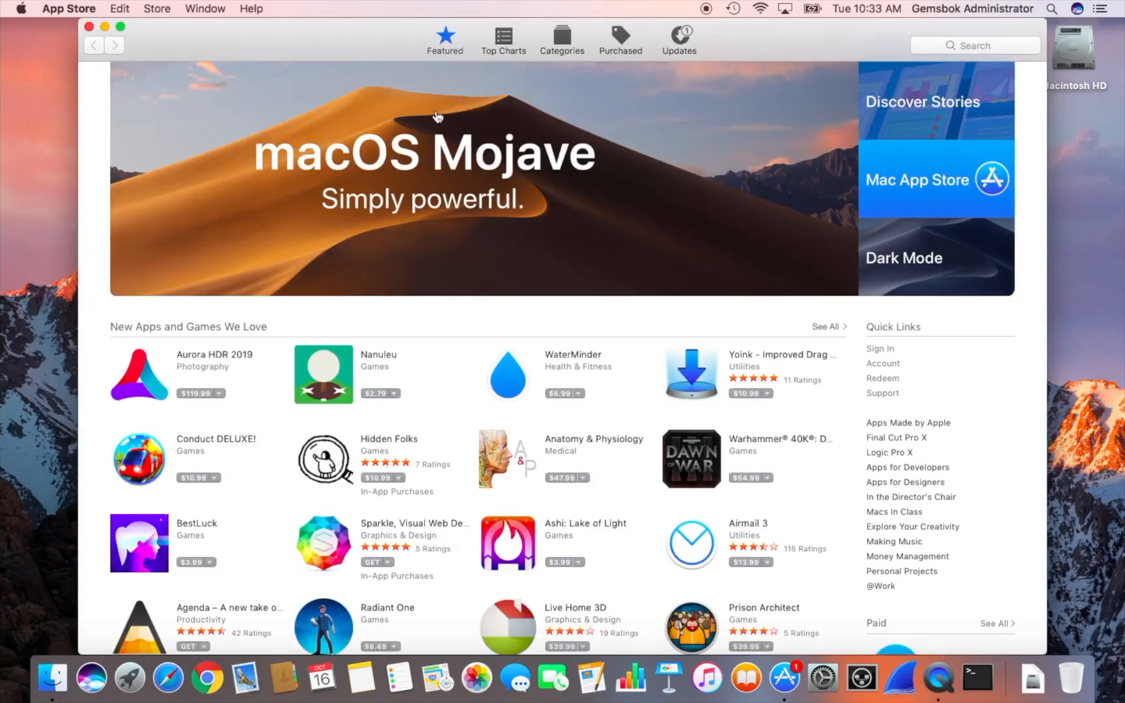
pyautogui.moveTo(431, 113)
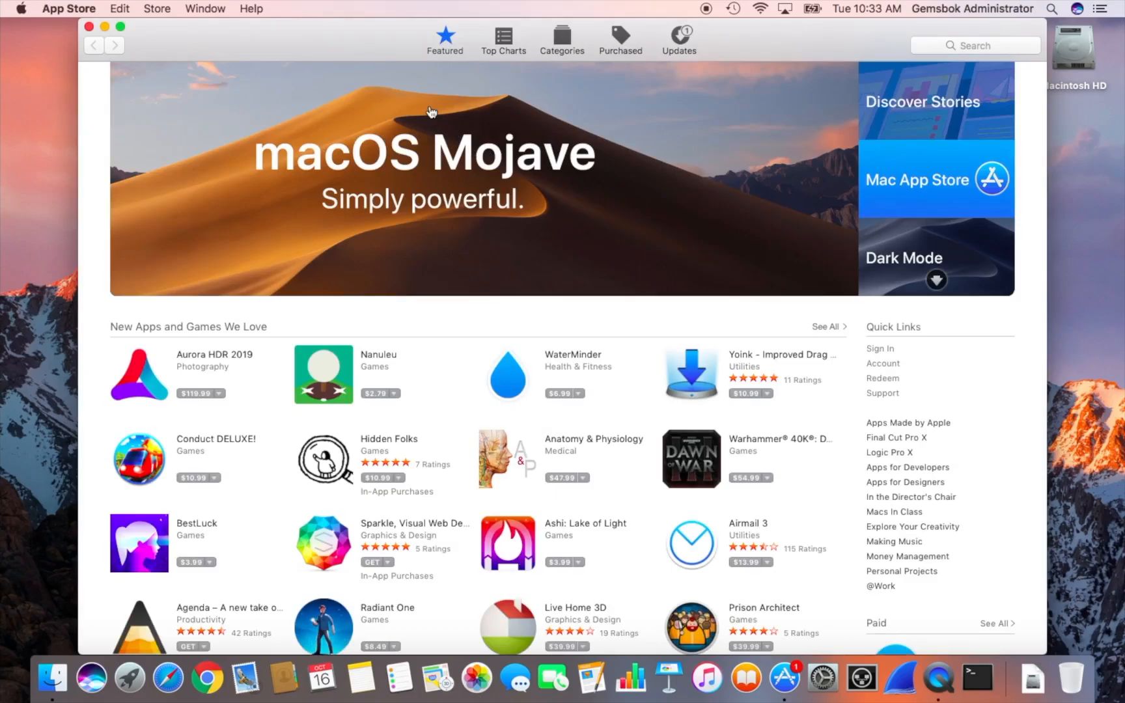
pyautogui.moveTo(531, 183)
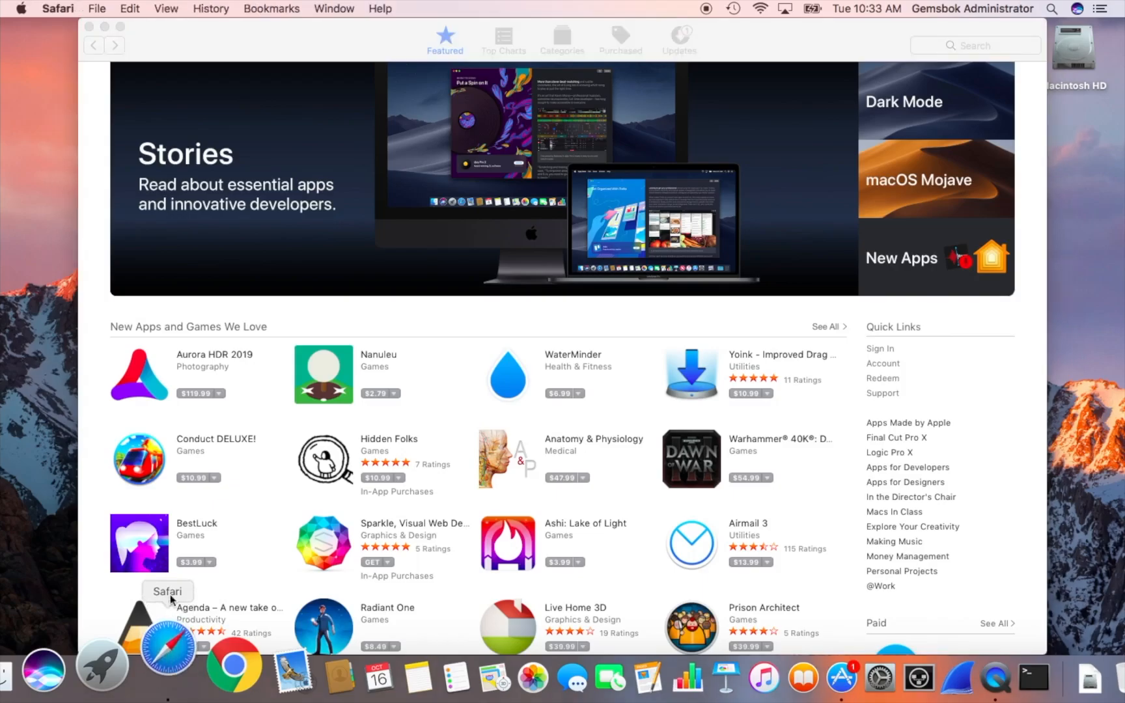
# Browse to support.apple.com/en-ca/HT208969 in Safari and scroll to the upgrade steps
pyautogui.click(166, 653)
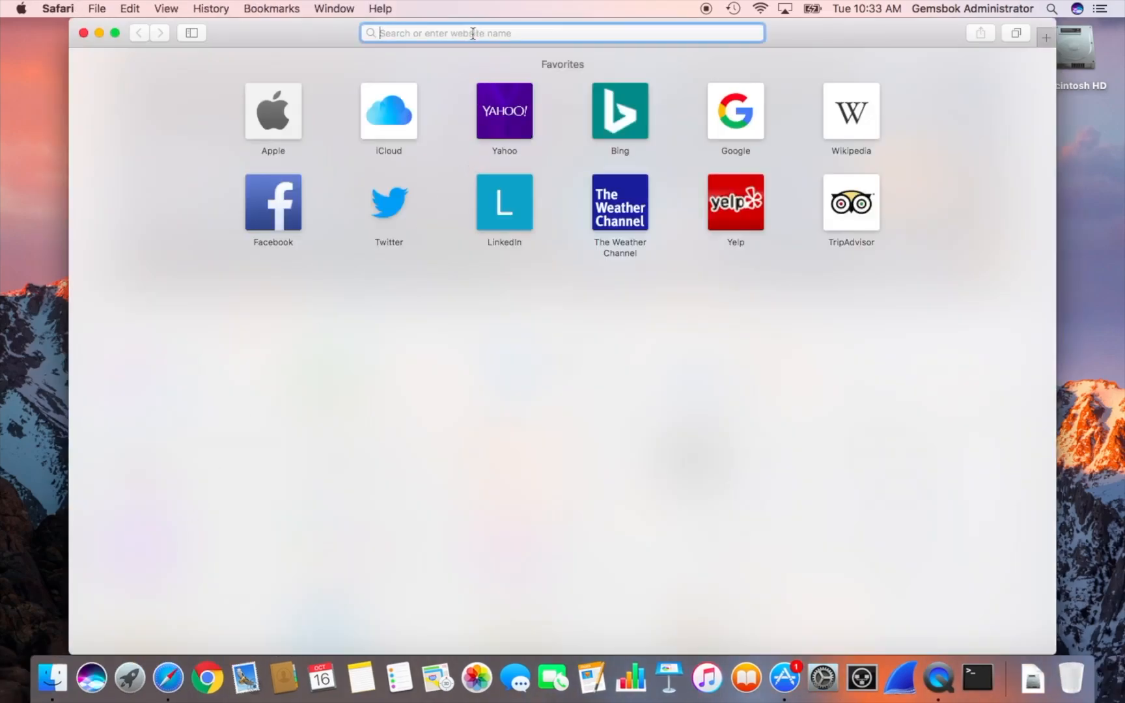
pyautogui.write('https://support.apple.com/en-ca/HT208969')
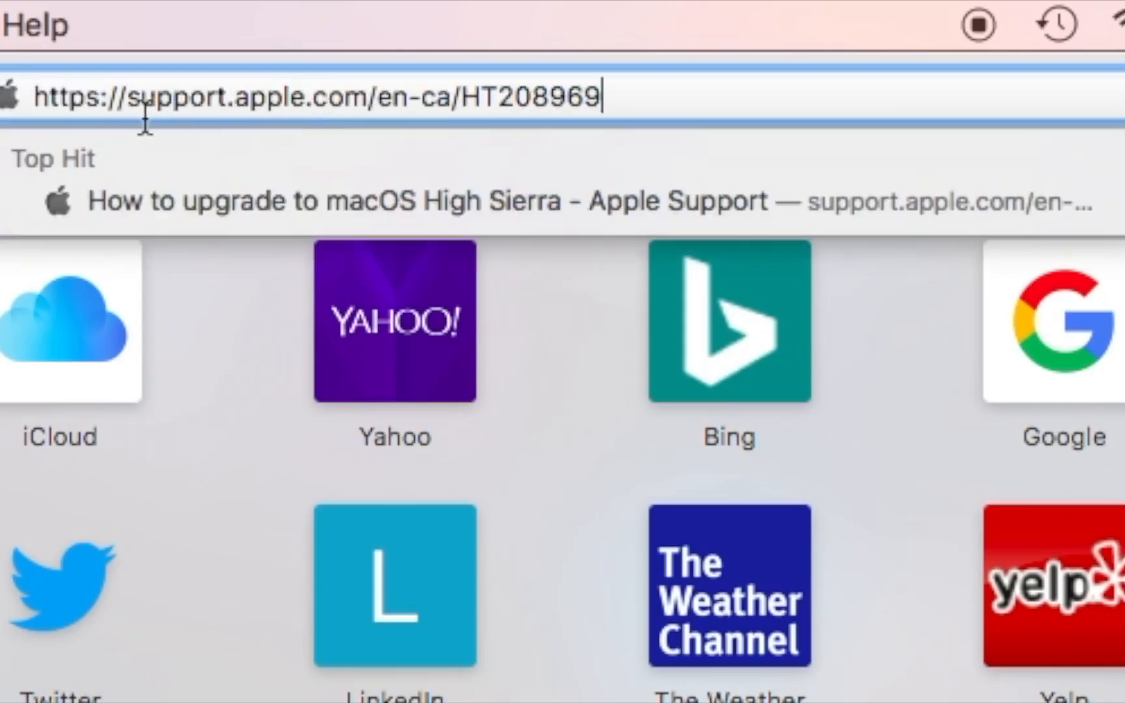
pyautogui.moveTo(637, 114)
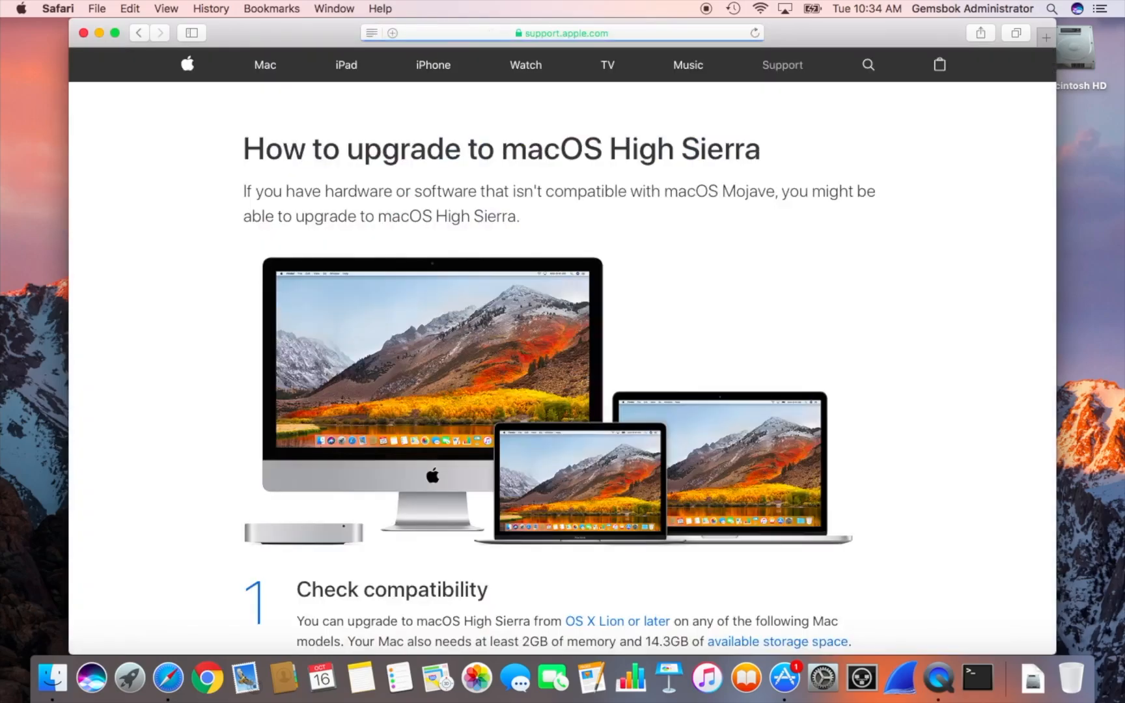
pyautogui.moveTo(608, 128)
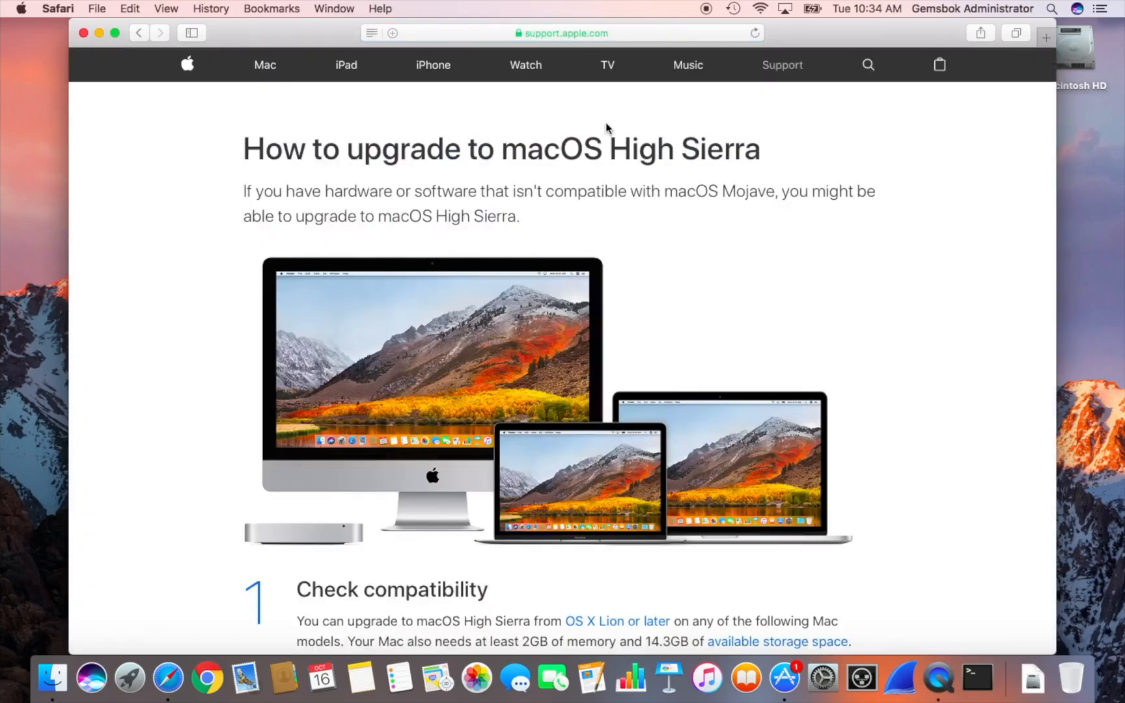
pyautogui.moveTo(702, 224)
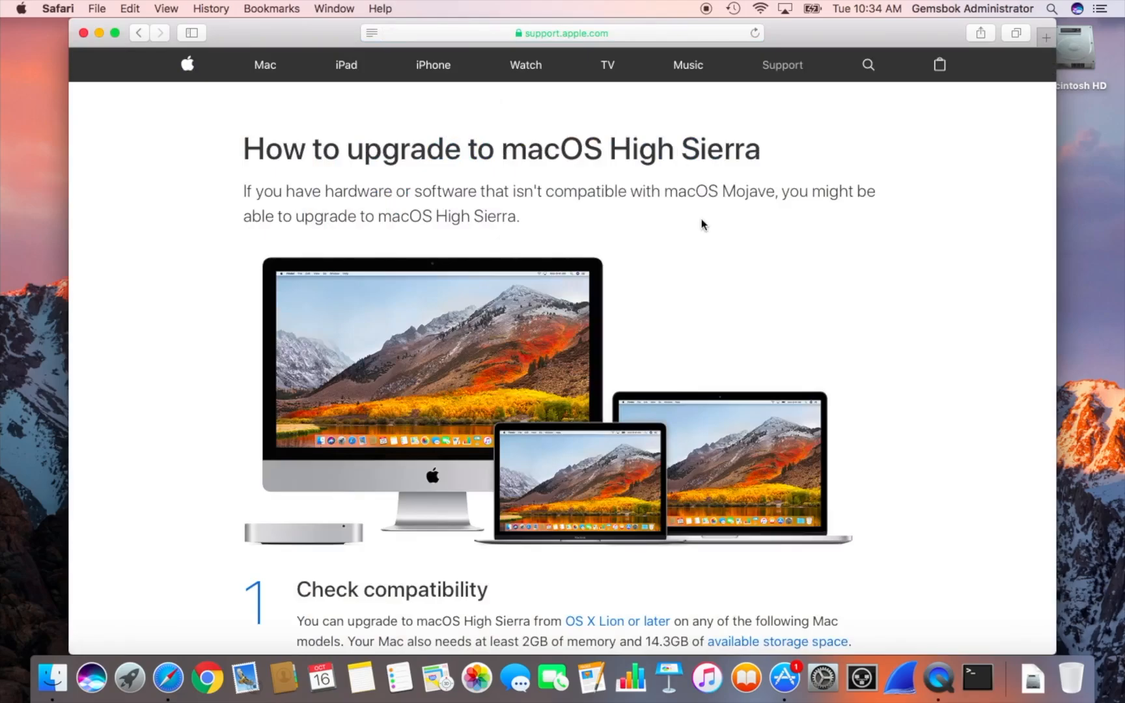
pyautogui.moveTo(882, 289)
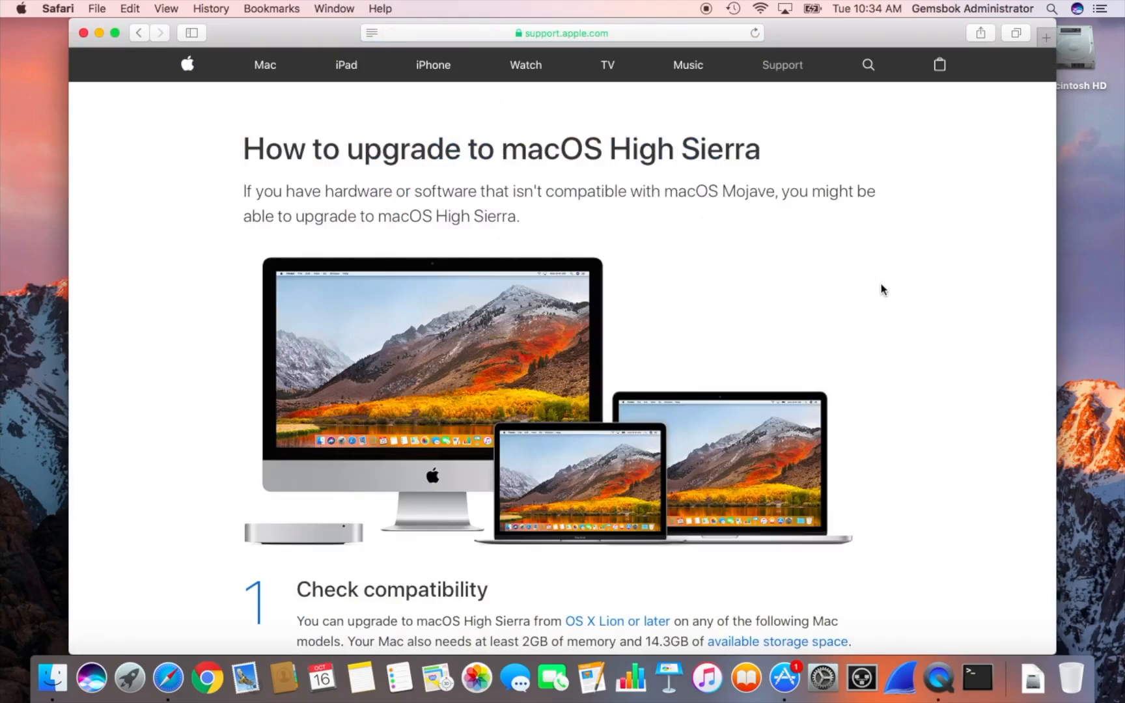
pyautogui.scroll(-3)
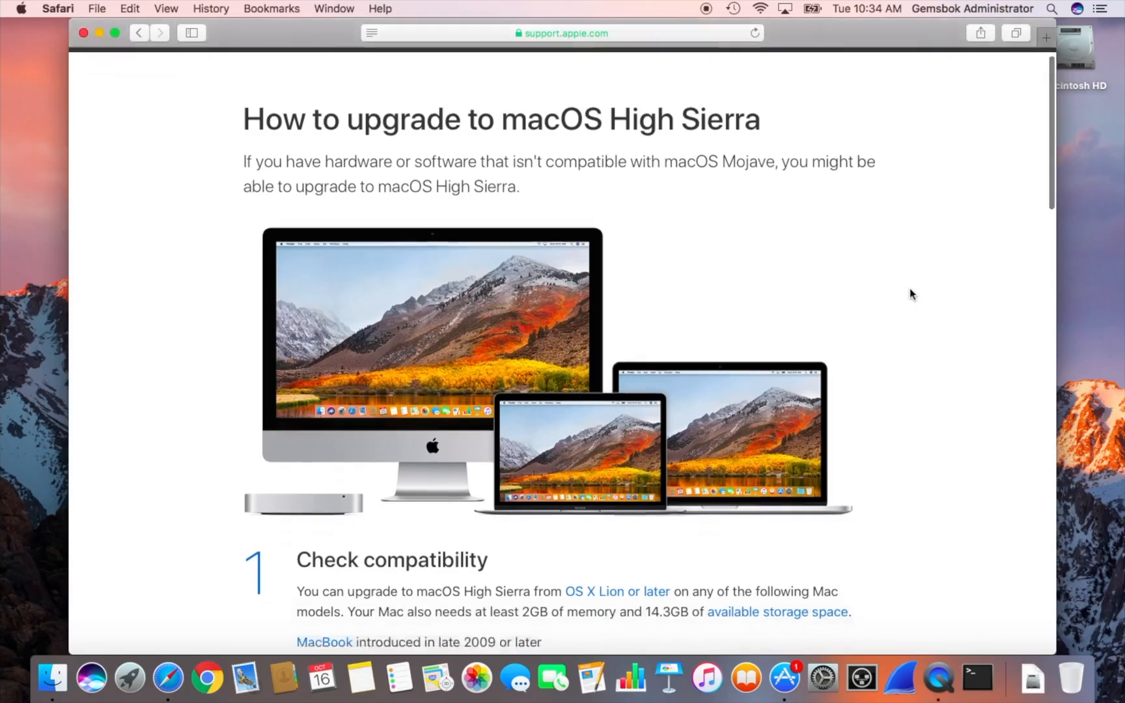
pyautogui.scroll(-3)
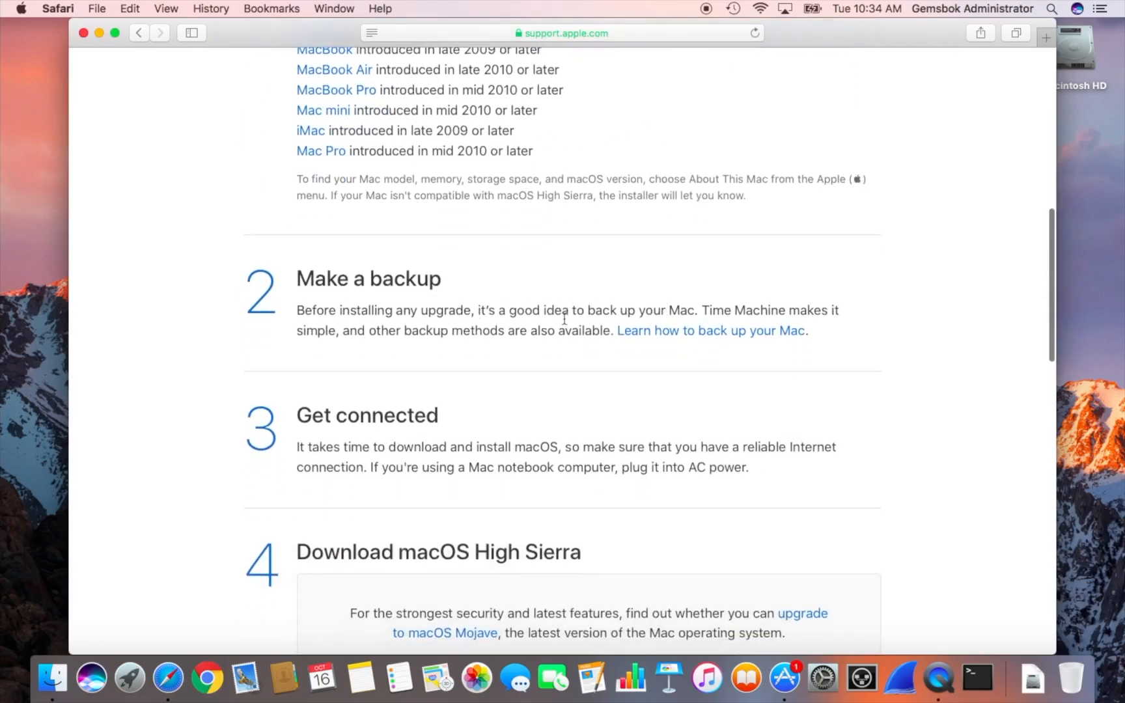
pyautogui.moveTo(565, 323)
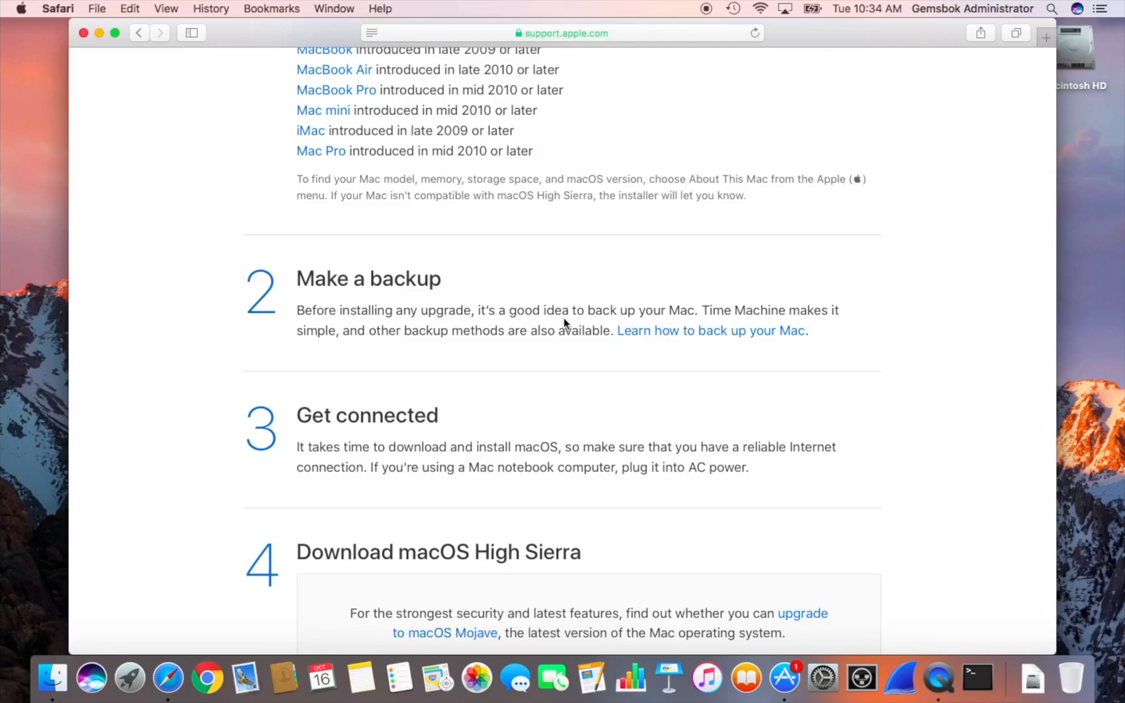
pyautogui.moveTo(898, 421)
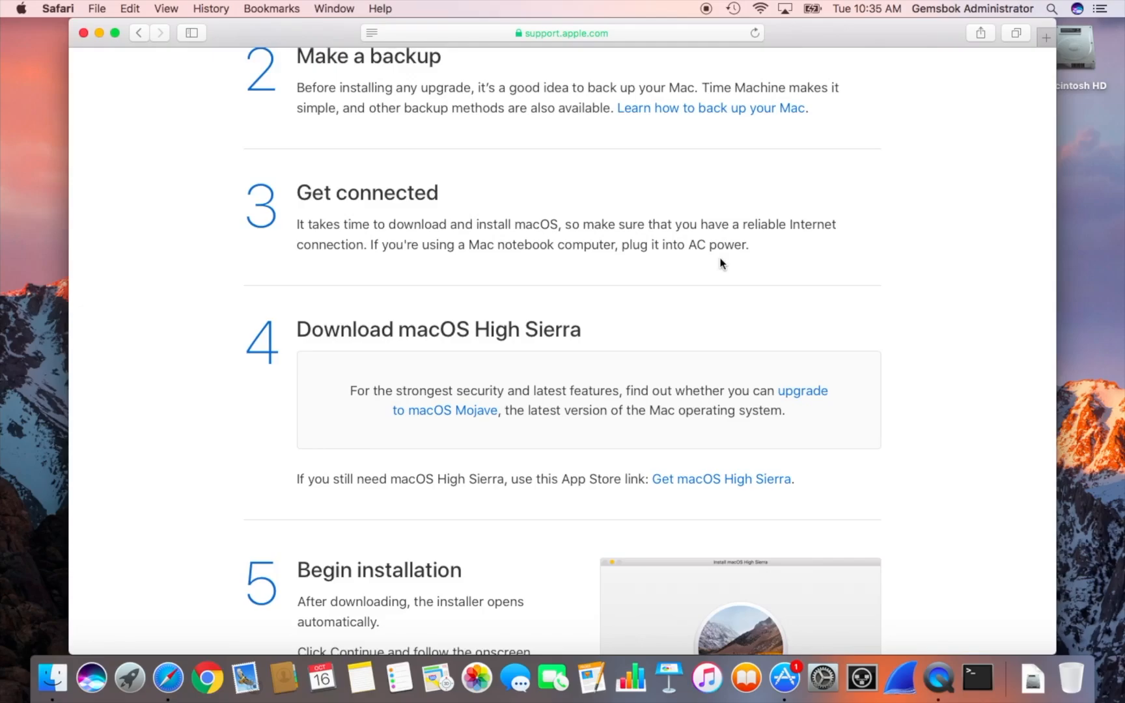
pyautogui.moveTo(789, 338)
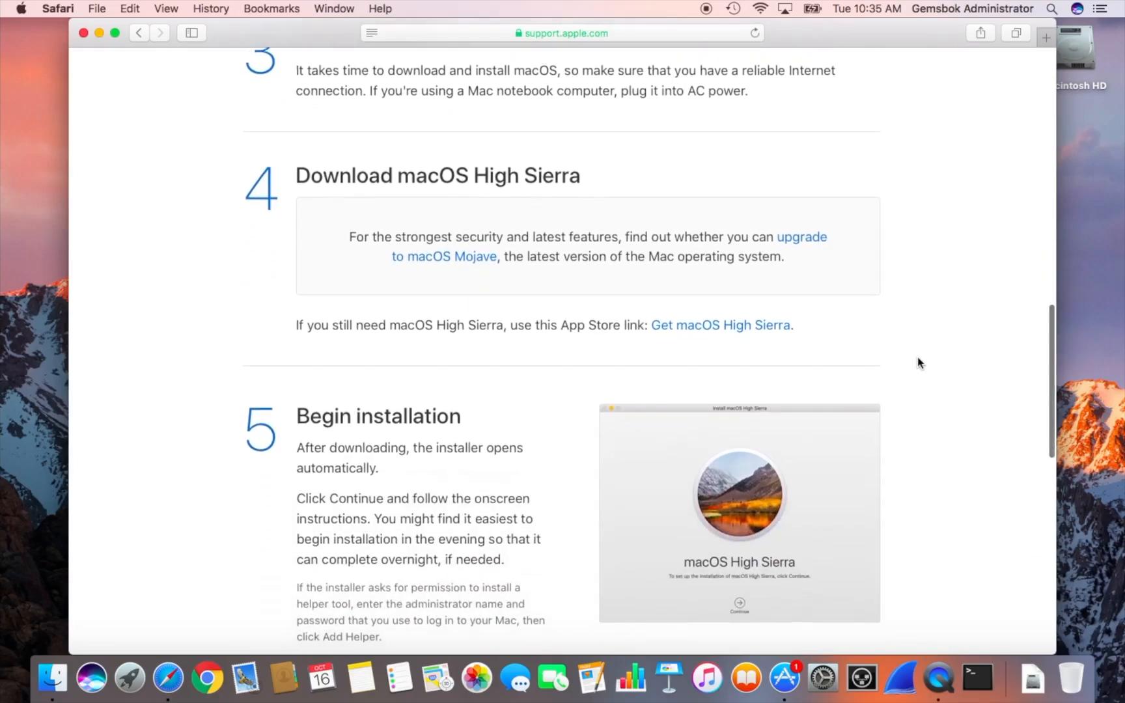
pyautogui.moveTo(251, 249)
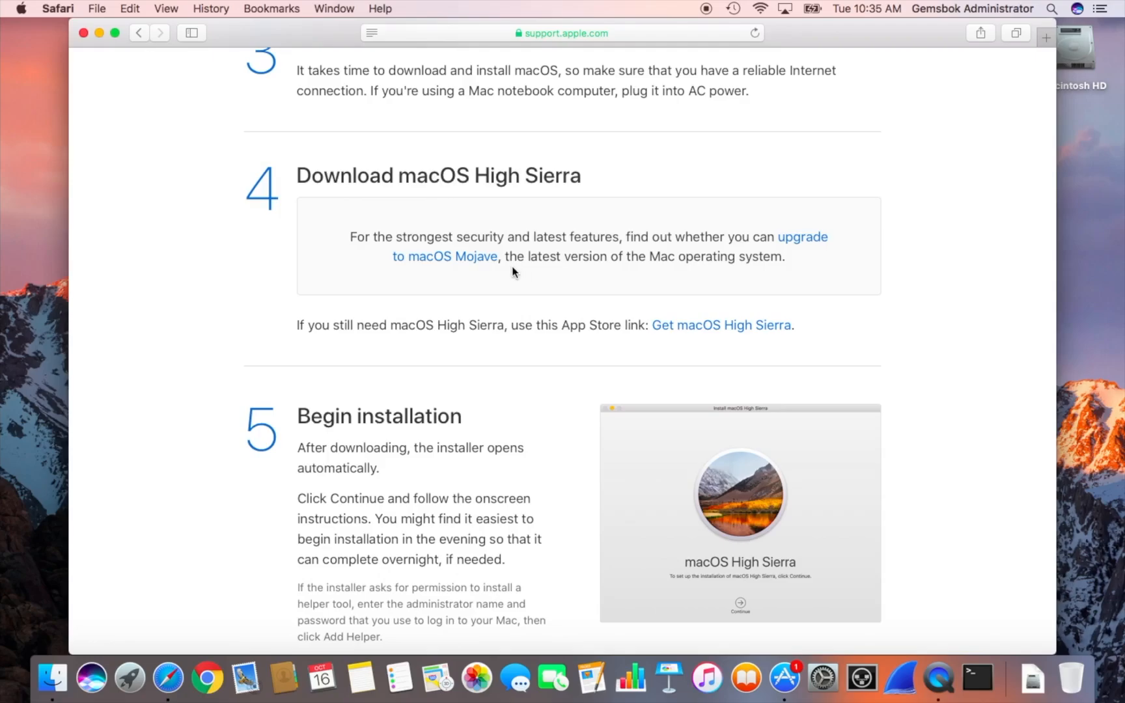
pyautogui.moveTo(645, 258)
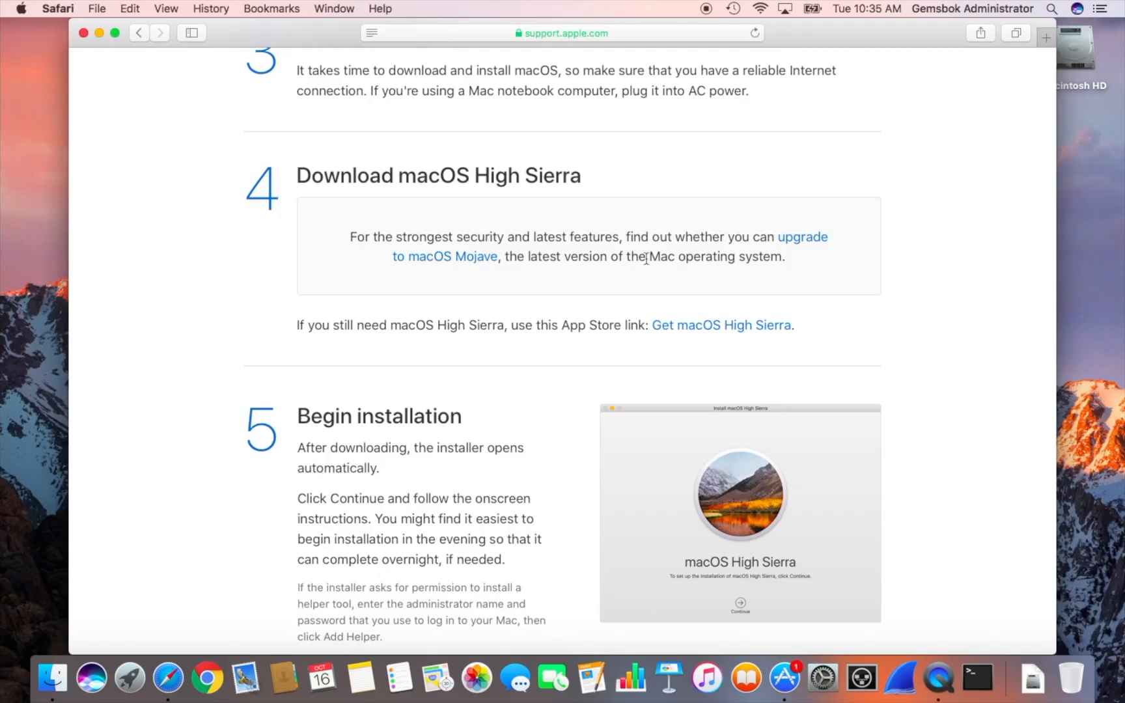
pyautogui.moveTo(751, 335)
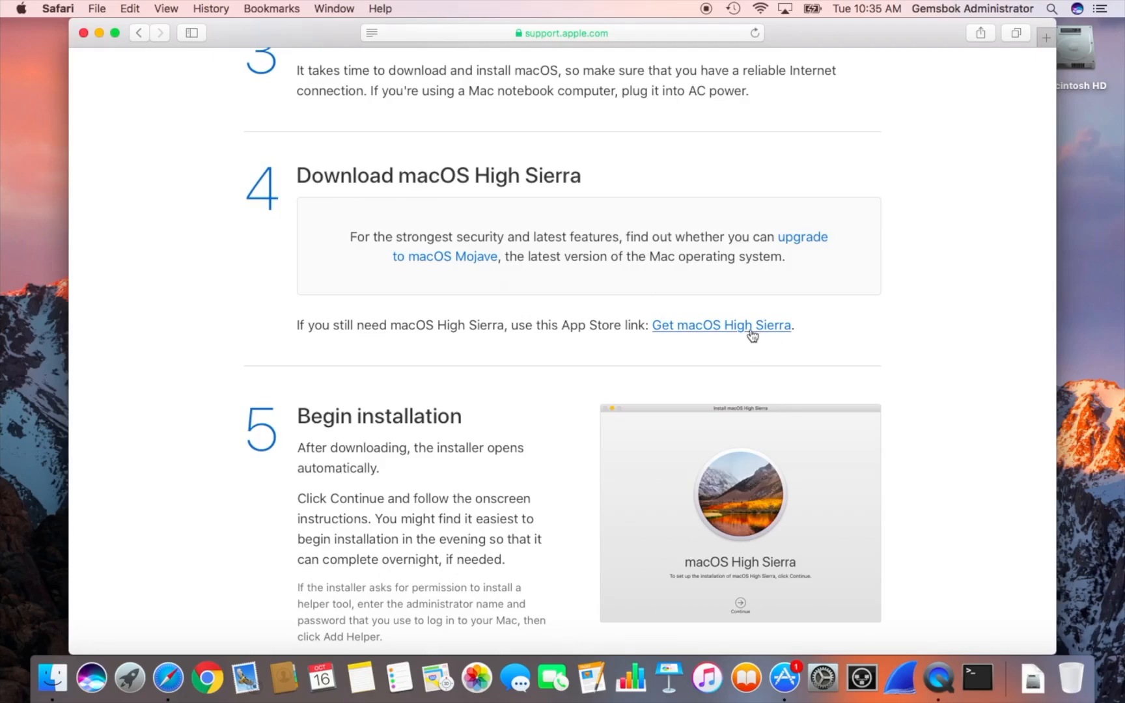
pyautogui.moveTo(746, 335)
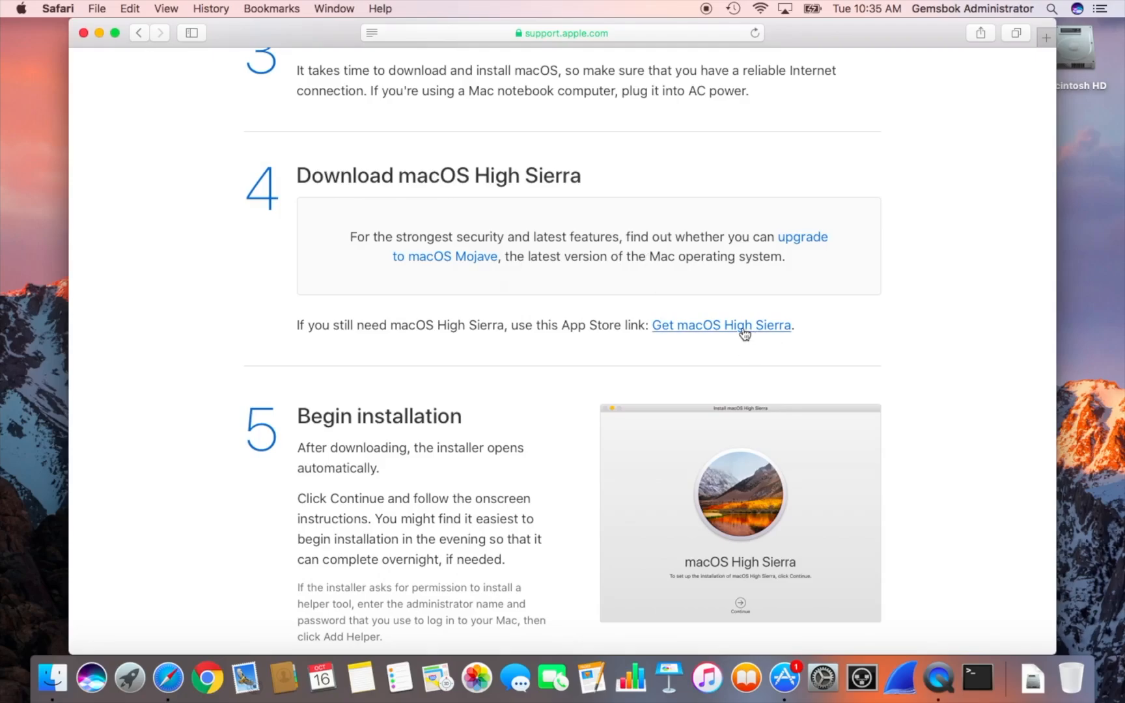
# Follow the Get macOS High Sierra link and start the download in the App Store
pyautogui.click(722, 325)
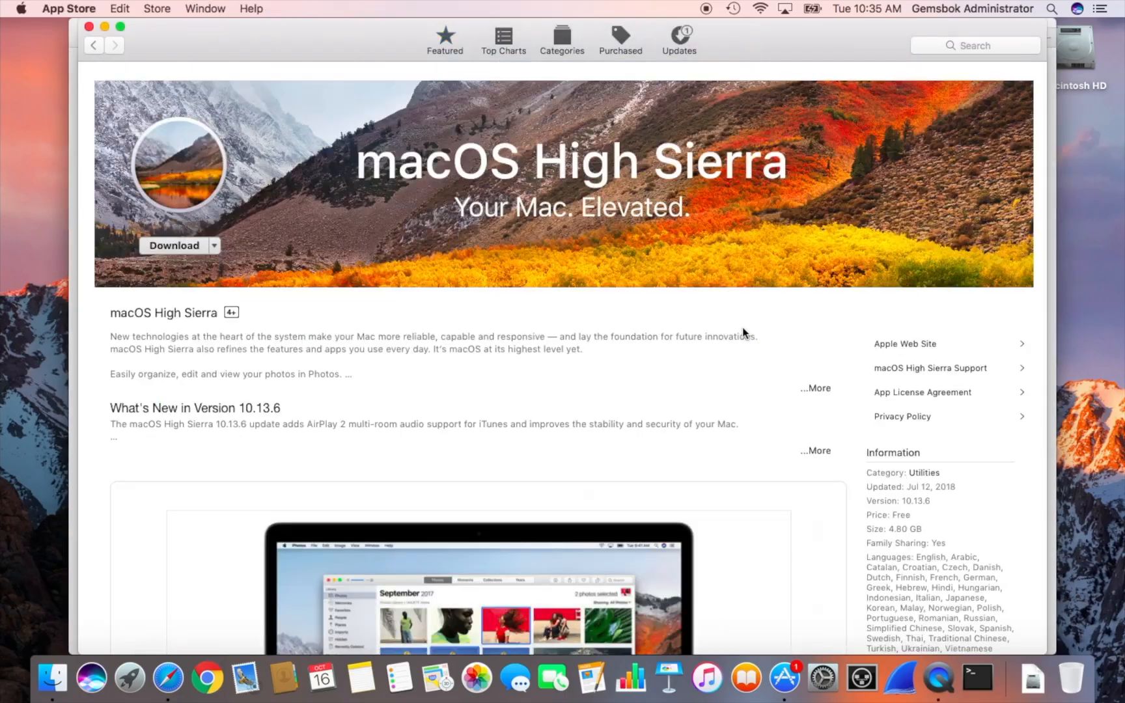
pyautogui.moveTo(760, 270)
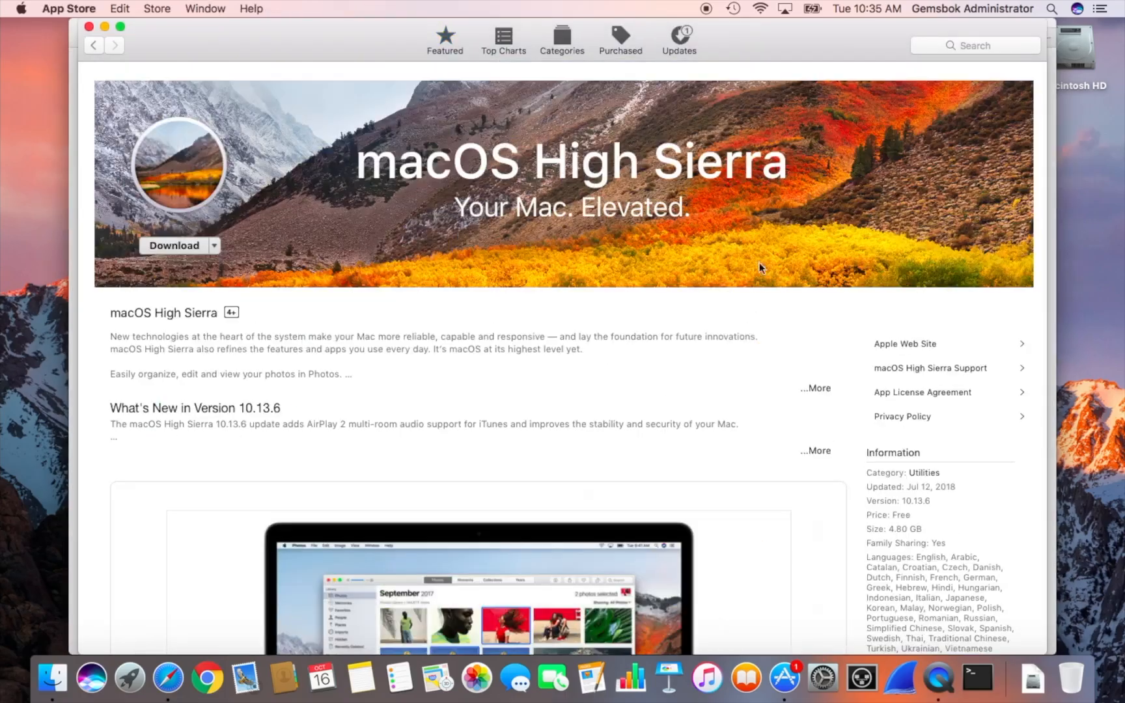
pyautogui.moveTo(582, 152)
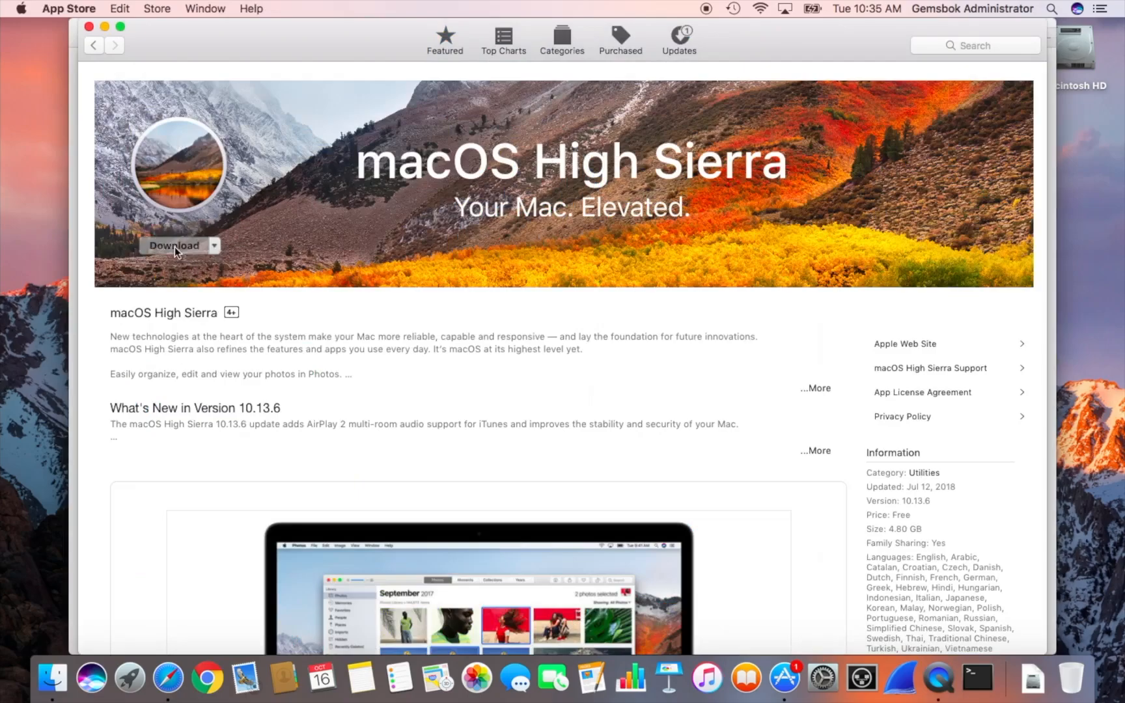
pyautogui.click(174, 245)
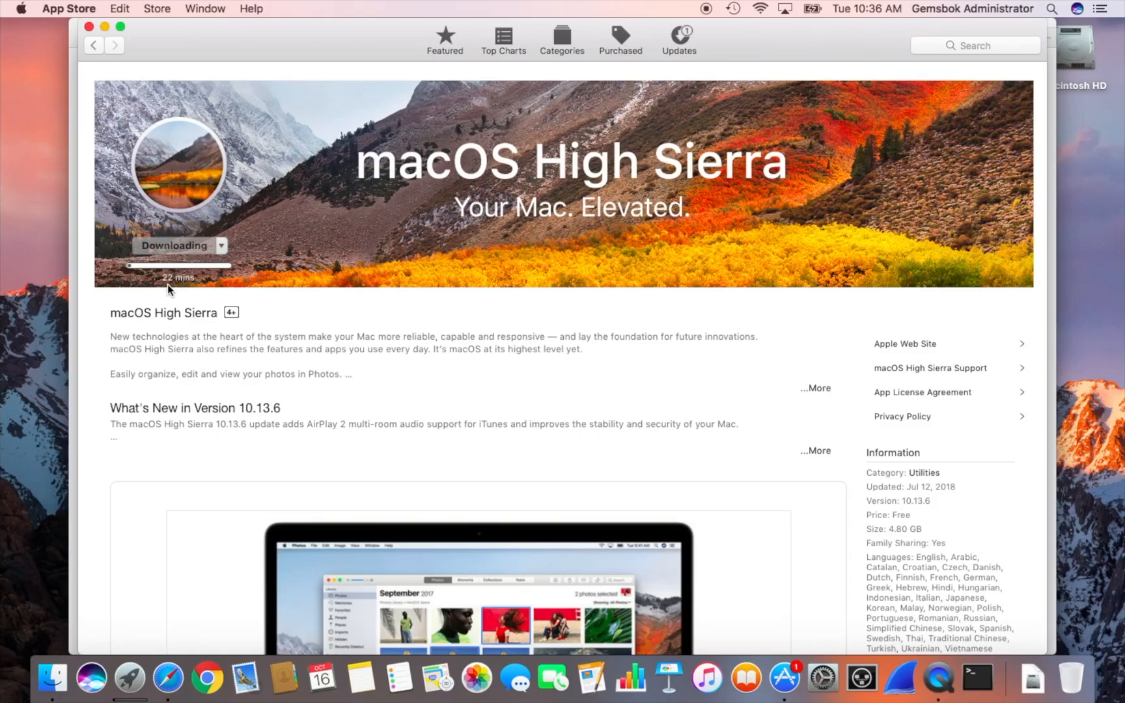
pyautogui.moveTo(179, 290)
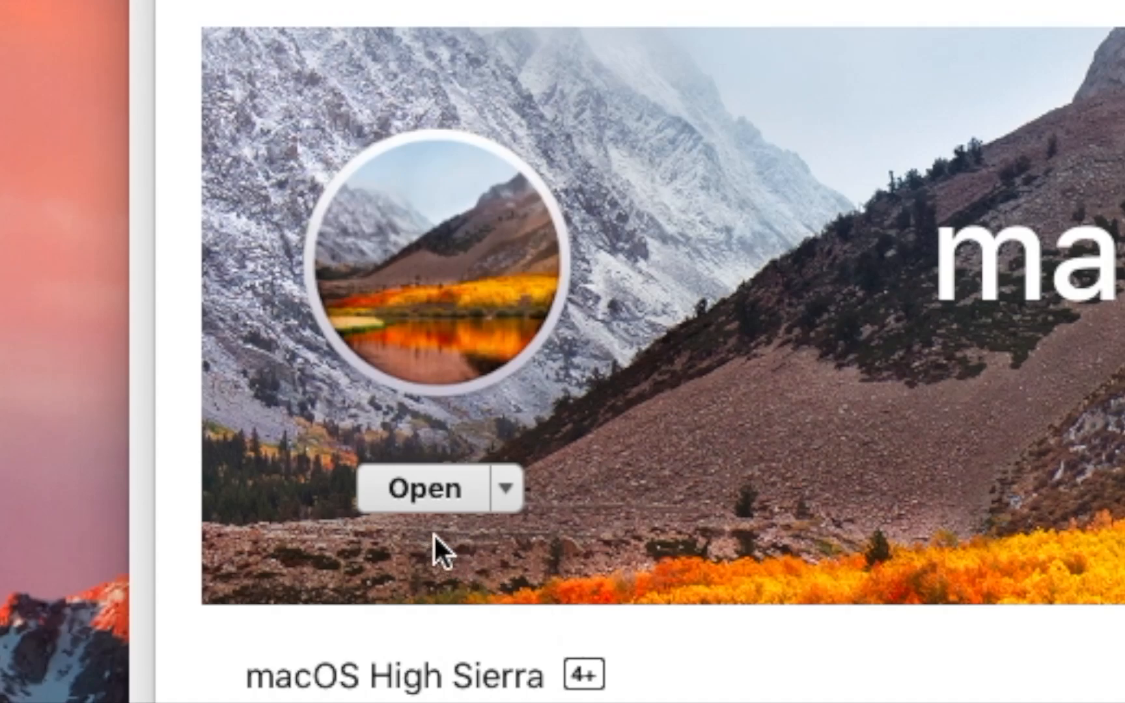
pyautogui.moveTo(373, 552)
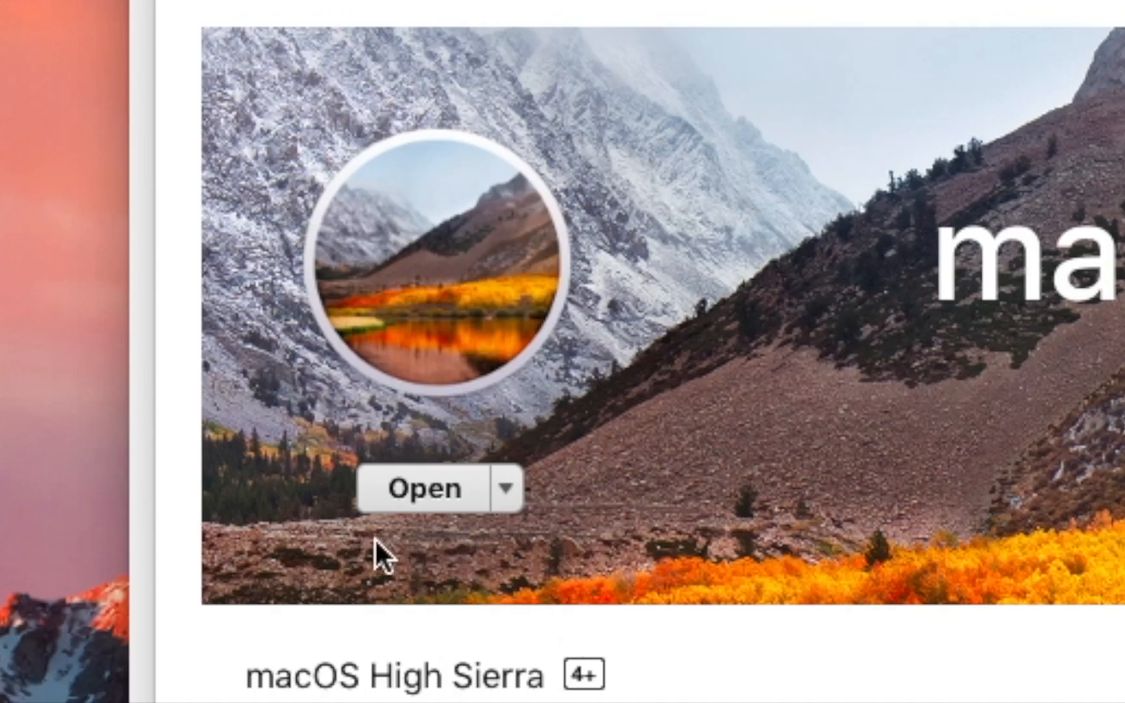
pyautogui.moveTo(434, 535)
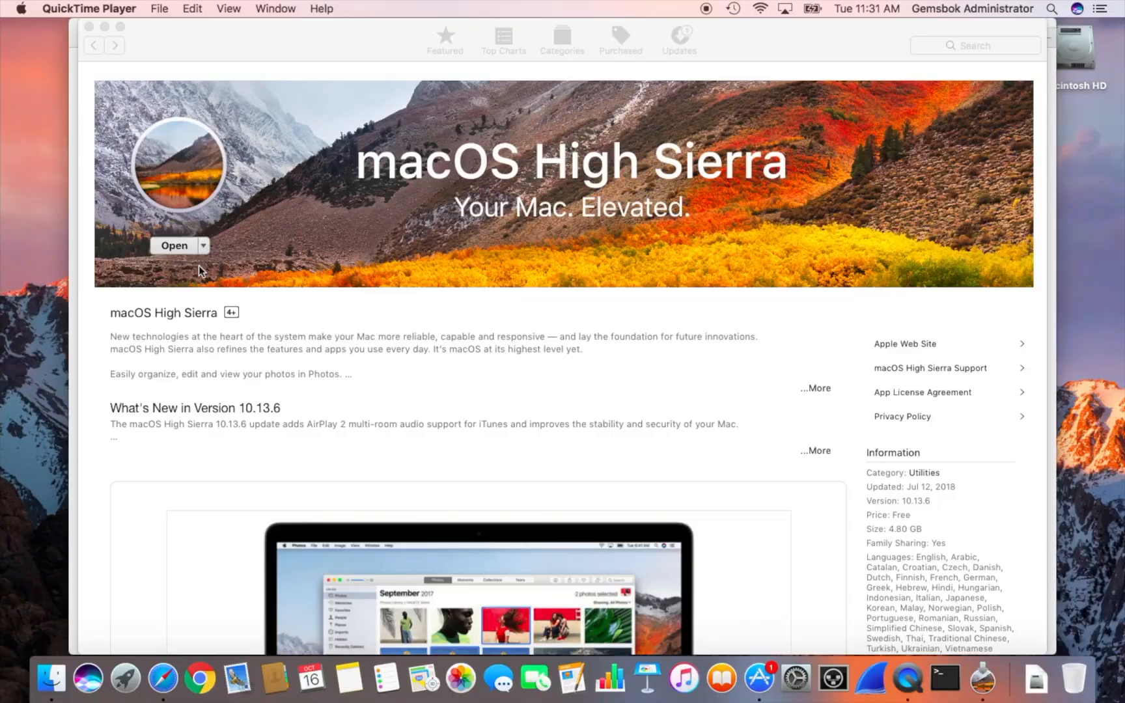
pyautogui.moveTo(251, 54)
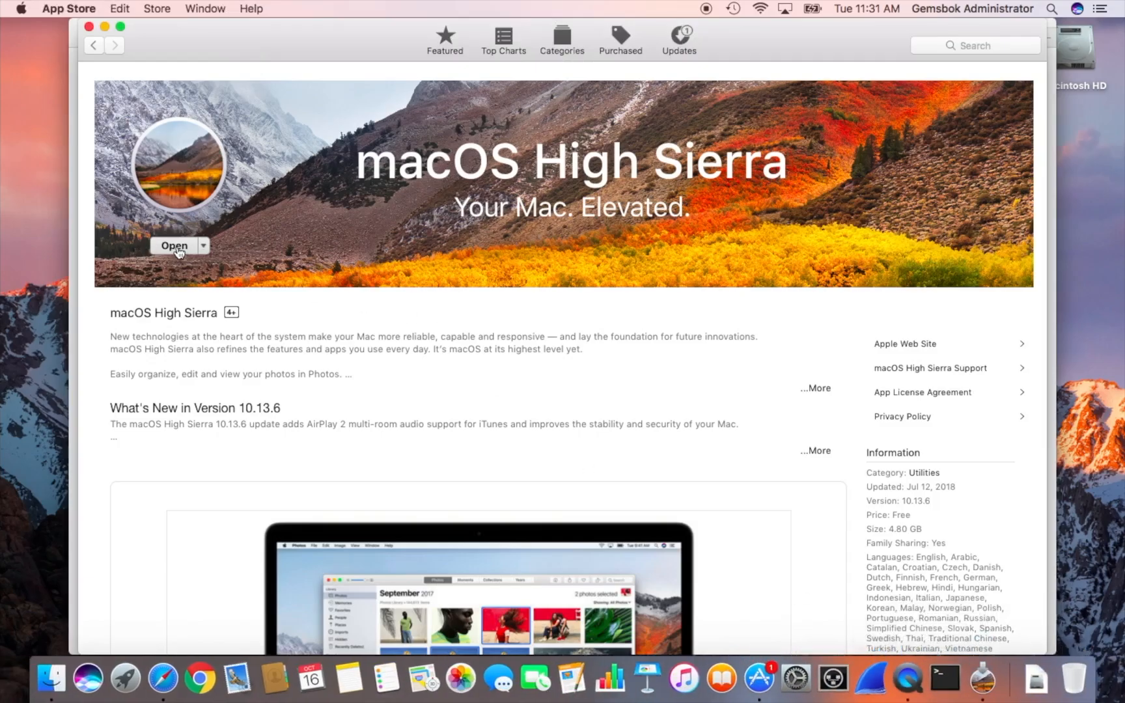
# Launch Install macOS High Sierra from its App Store page once downloaded
pyautogui.click(173, 244)
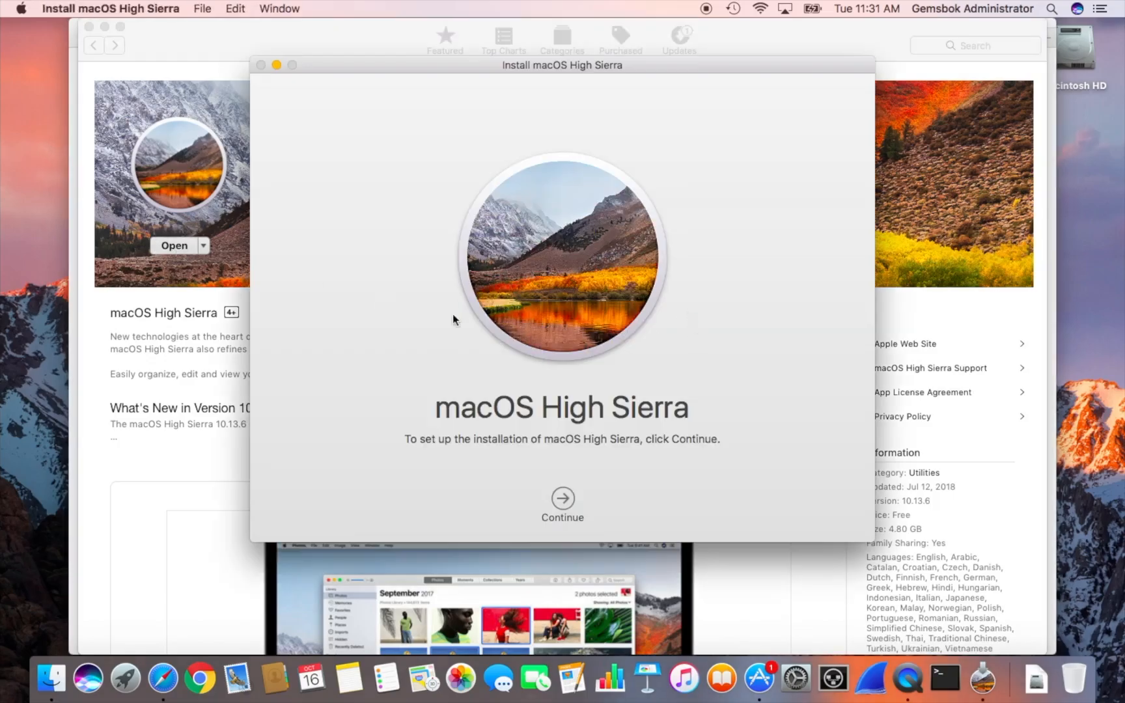
pyautogui.moveTo(503, 334)
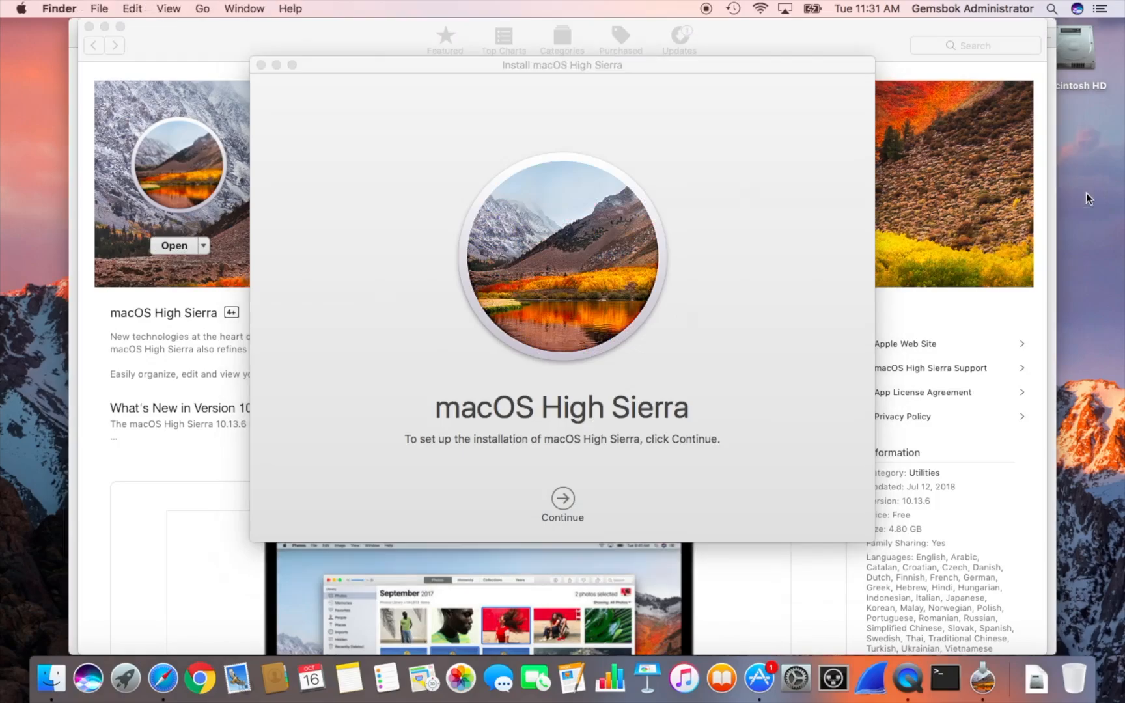
# Locate Install macOS High Sierra.app in Finder's Applications folder
pyautogui.click(99, 8)
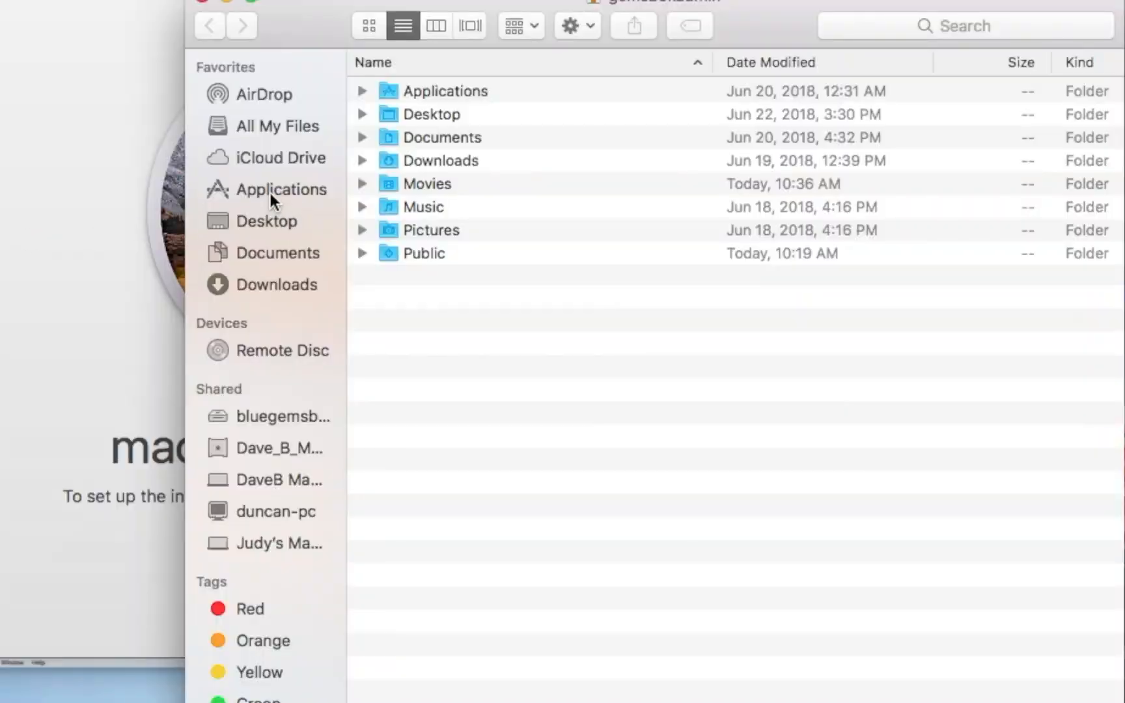
pyautogui.click(281, 189)
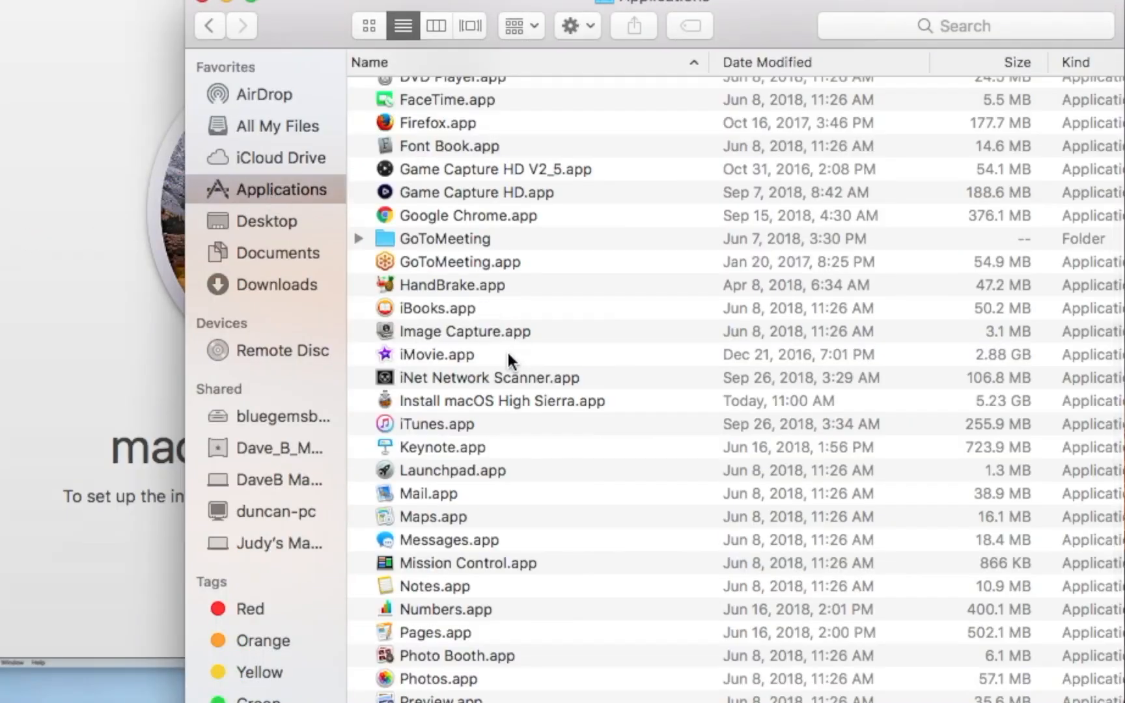
pyautogui.click(502, 400)
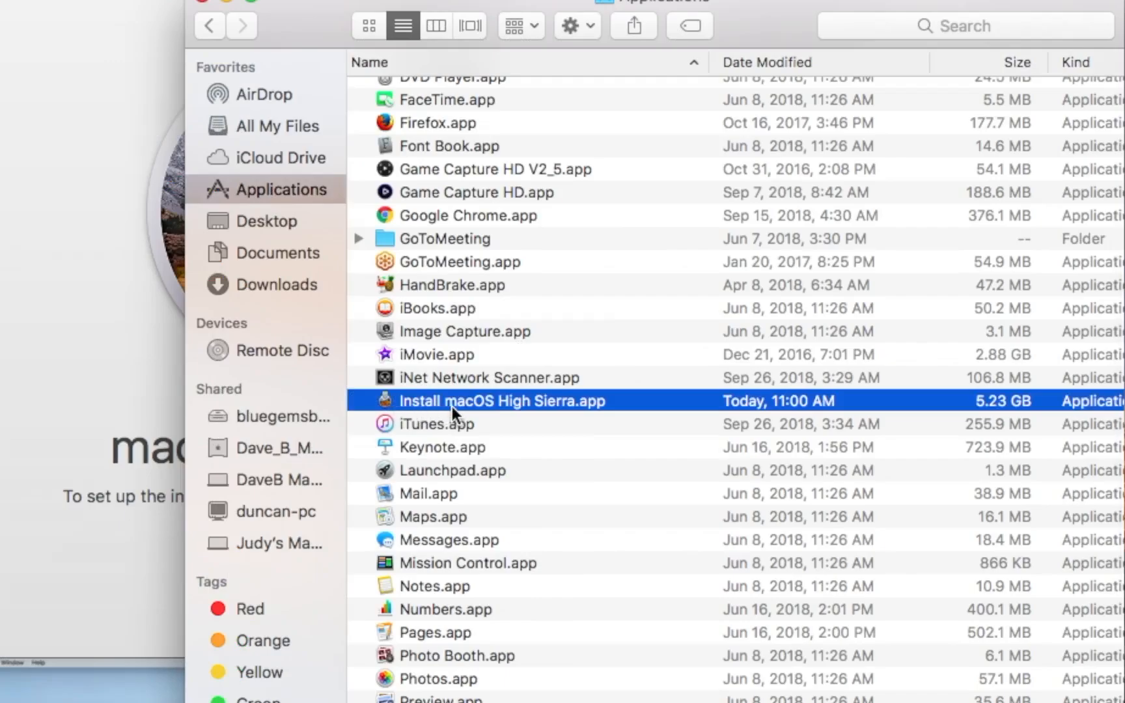
pyautogui.moveTo(510, 411)
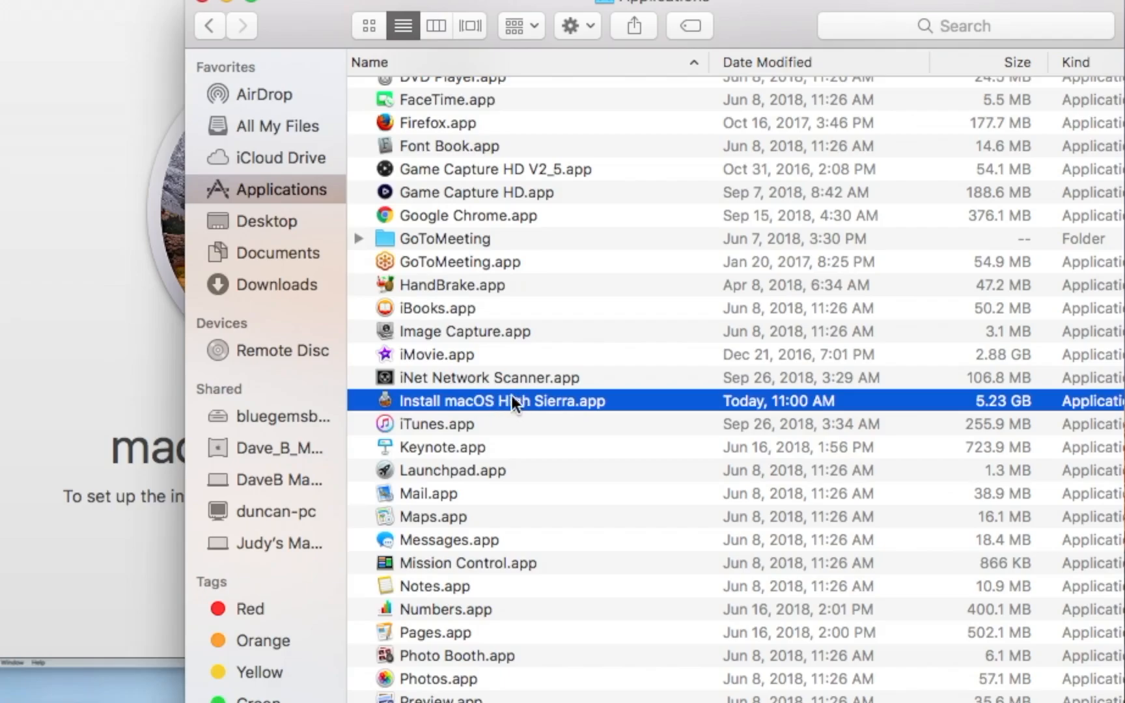
pyautogui.moveTo(992, 412)
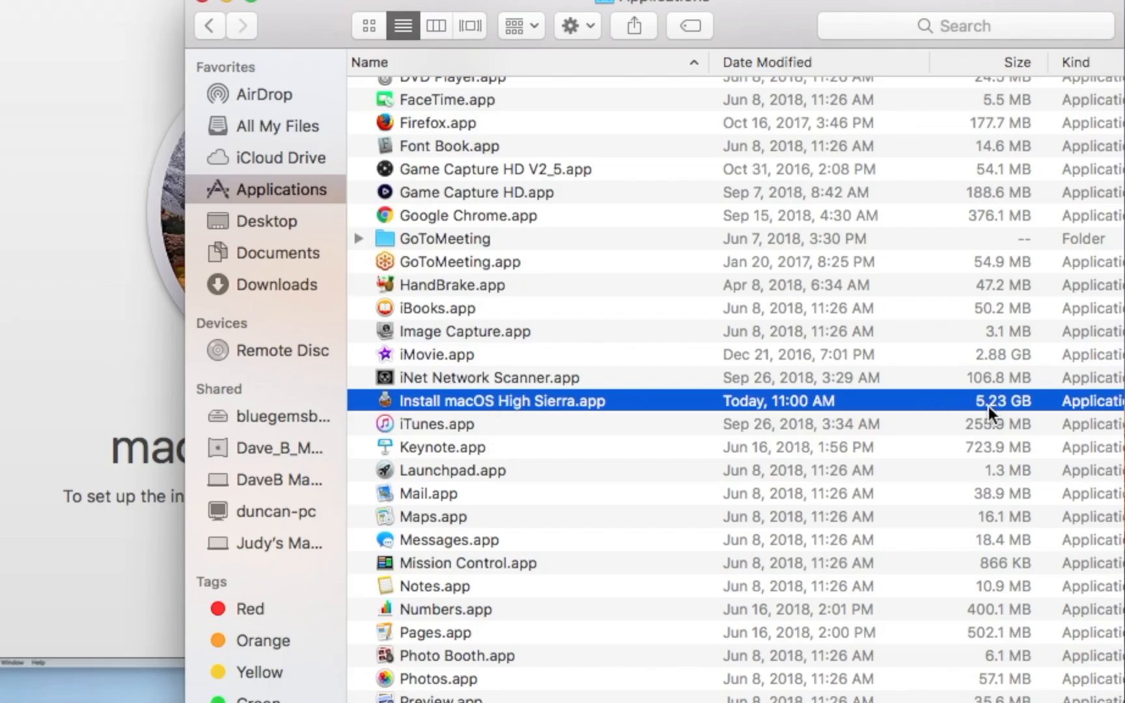
pyautogui.moveTo(523, 388)
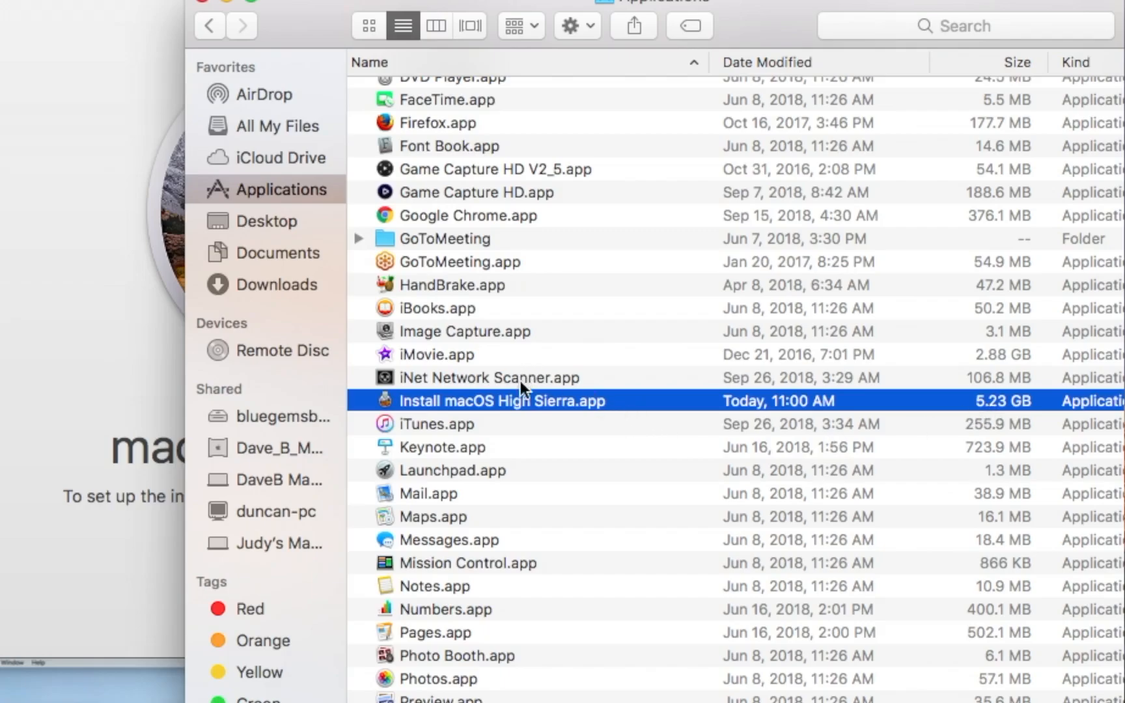
pyautogui.moveTo(484, 93)
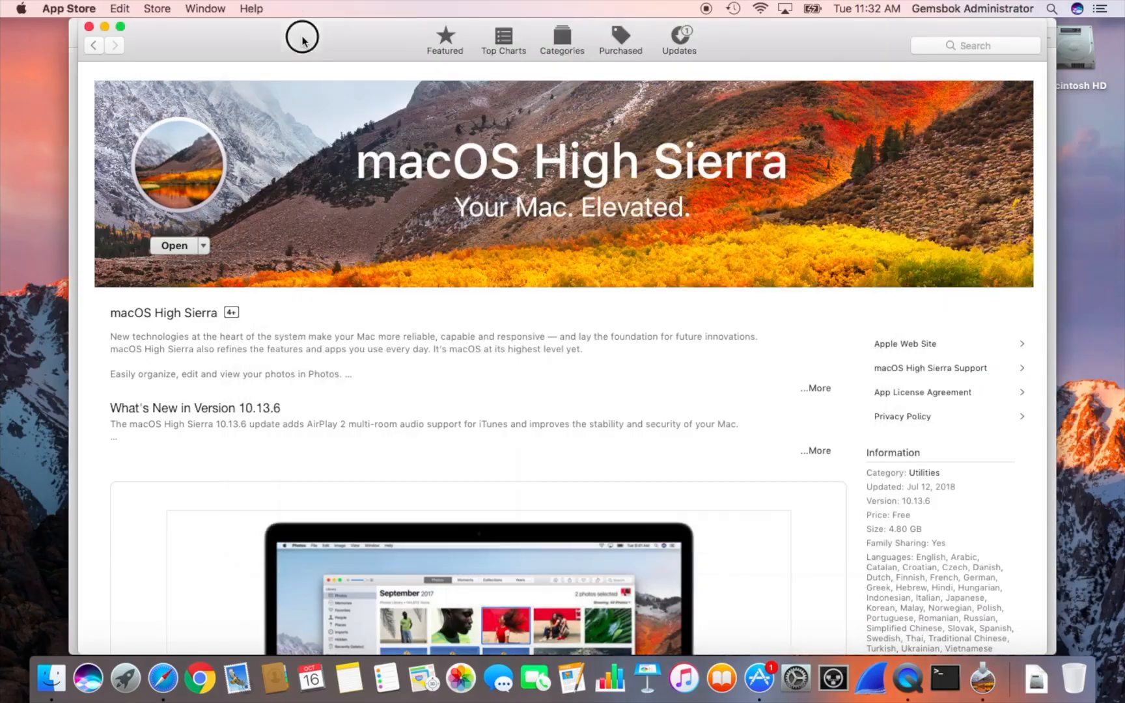
# Quit App Store, leaving only the installer's welcome screen
pyautogui.click(67, 9)
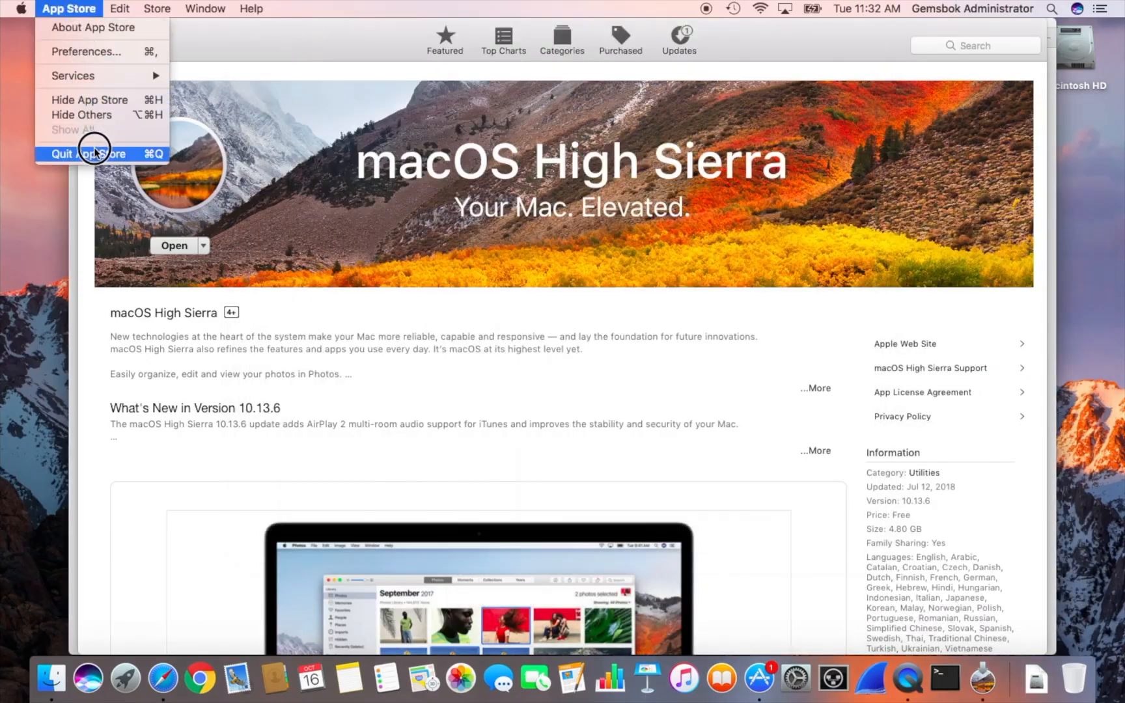
pyautogui.click(87, 154)
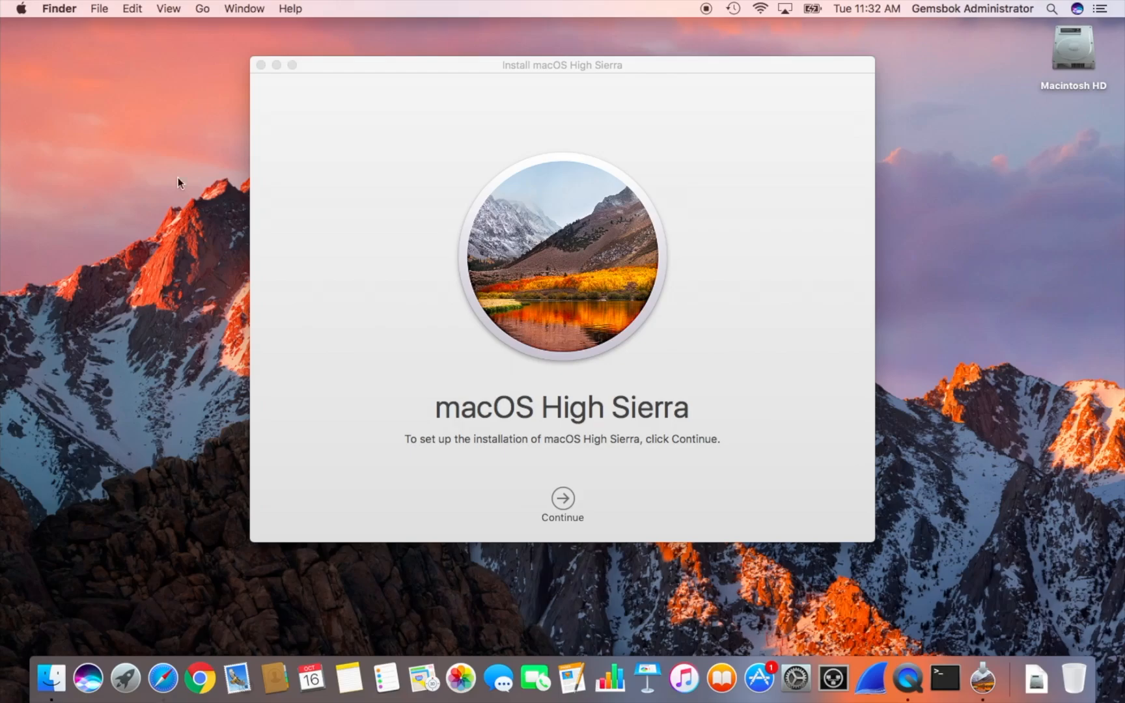
# Continue past the installer welcome and agree to the license agreement
pyautogui.click(561, 65)
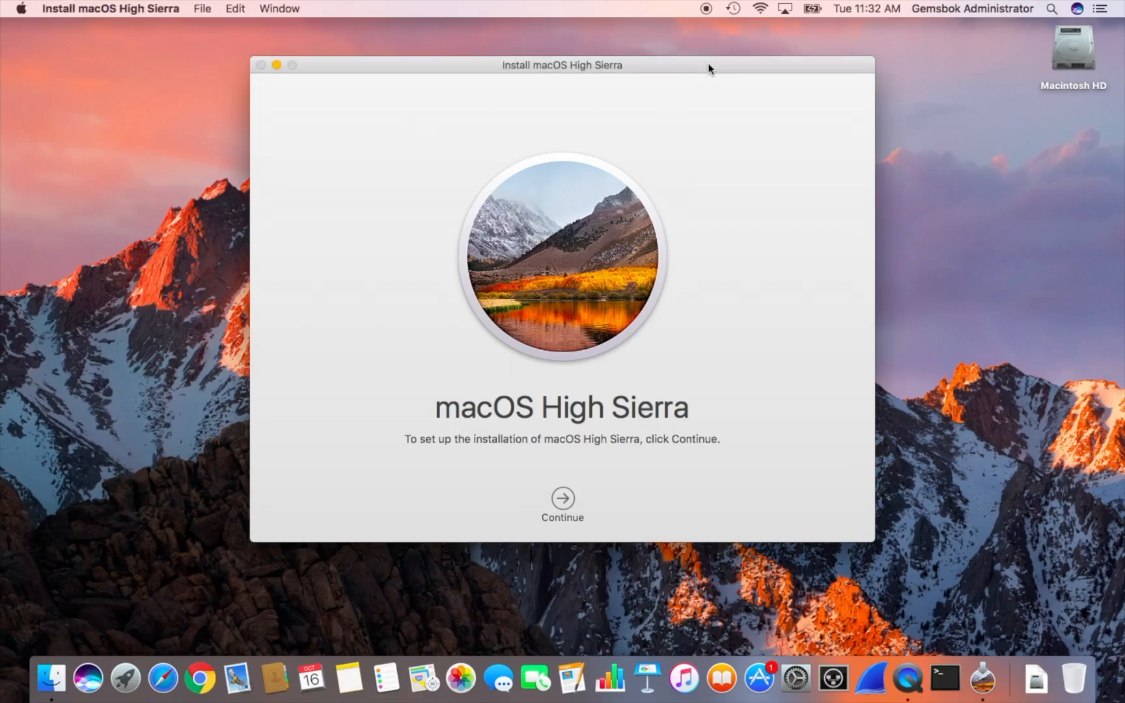
pyautogui.moveTo(559, 216)
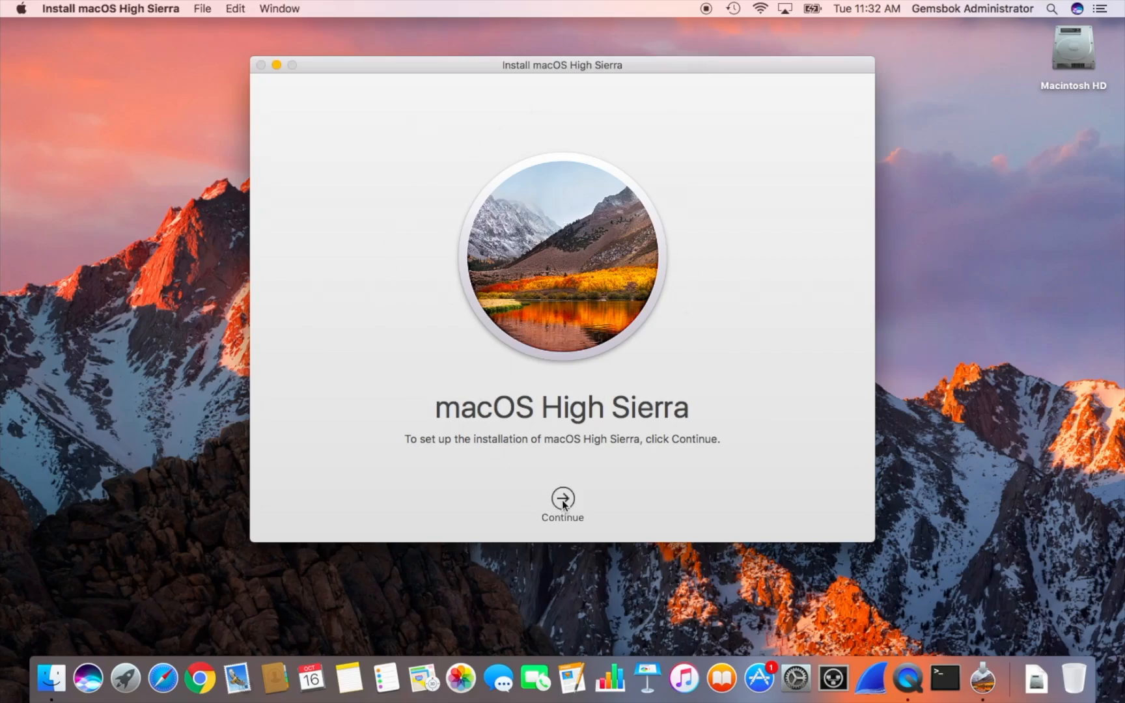
pyautogui.click(561, 498)
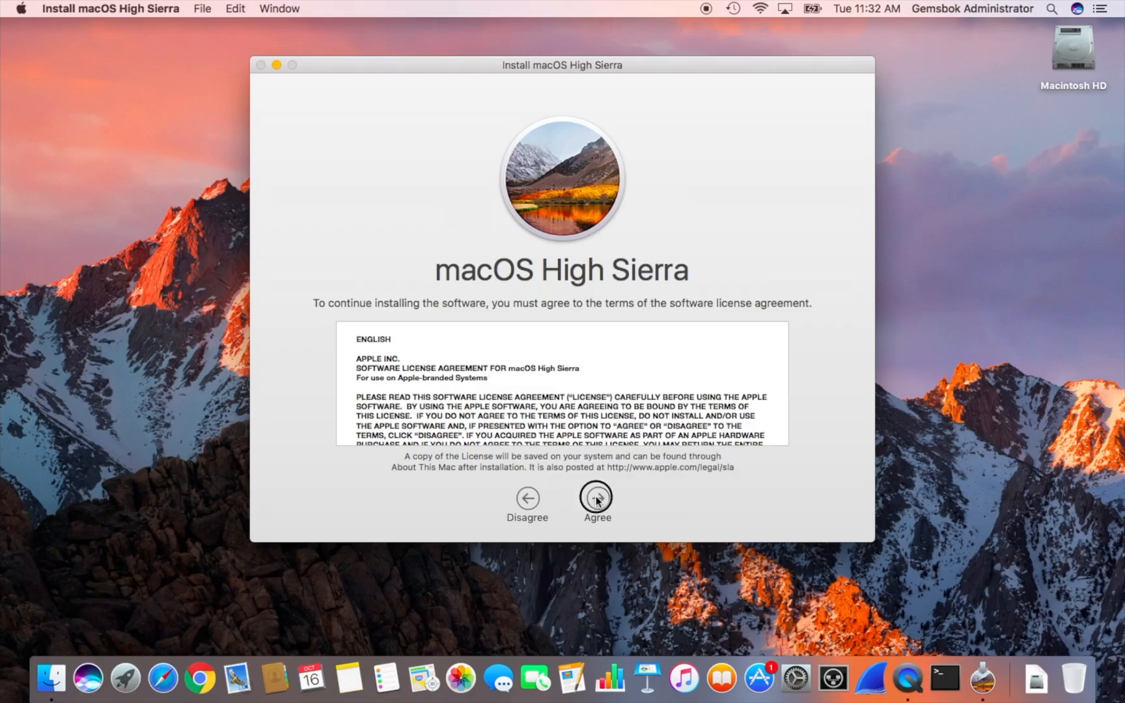
pyautogui.click(595, 498)
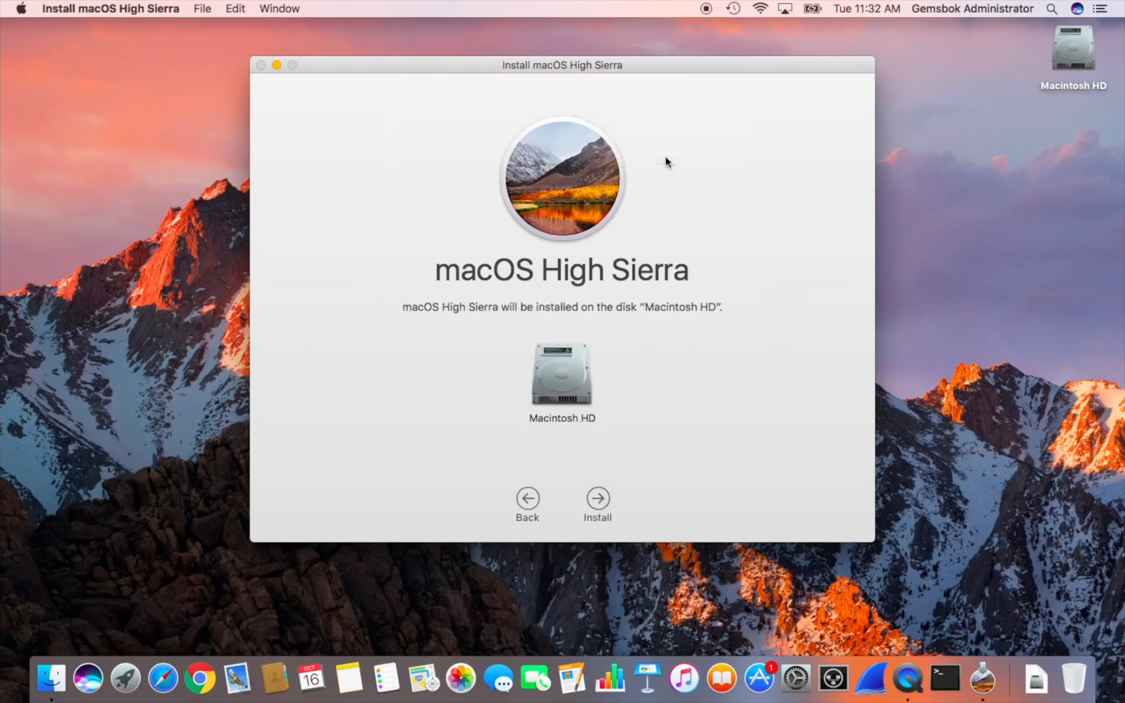
pyautogui.moveTo(567, 384)
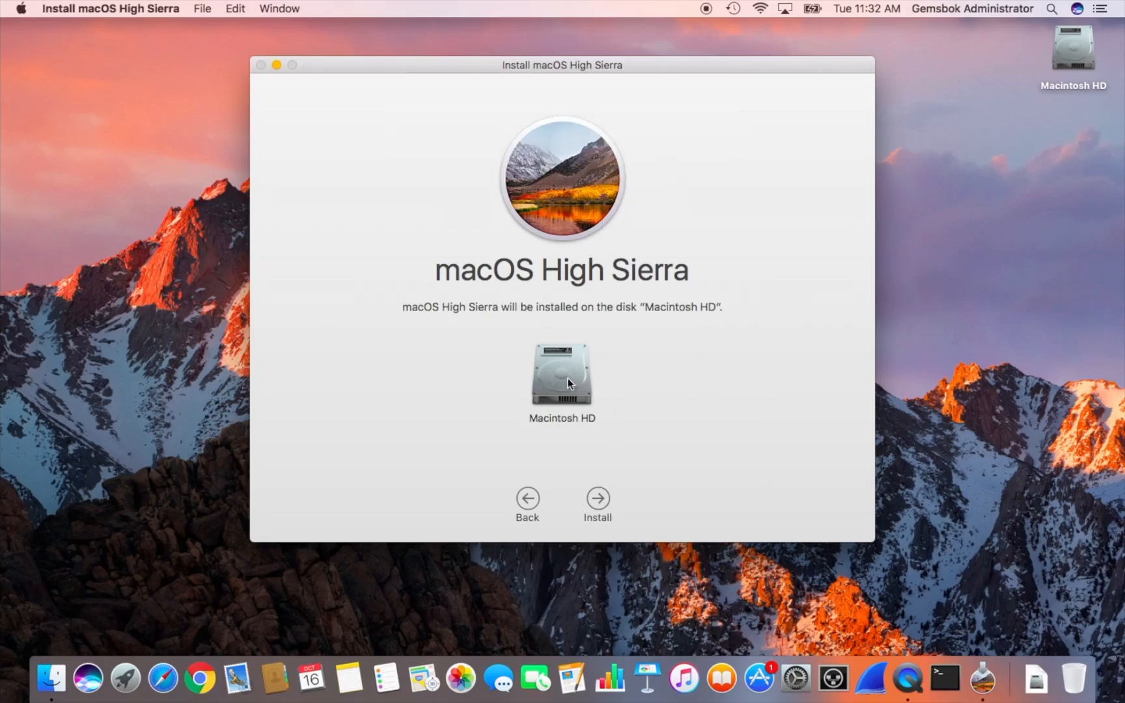
pyautogui.moveTo(570, 382)
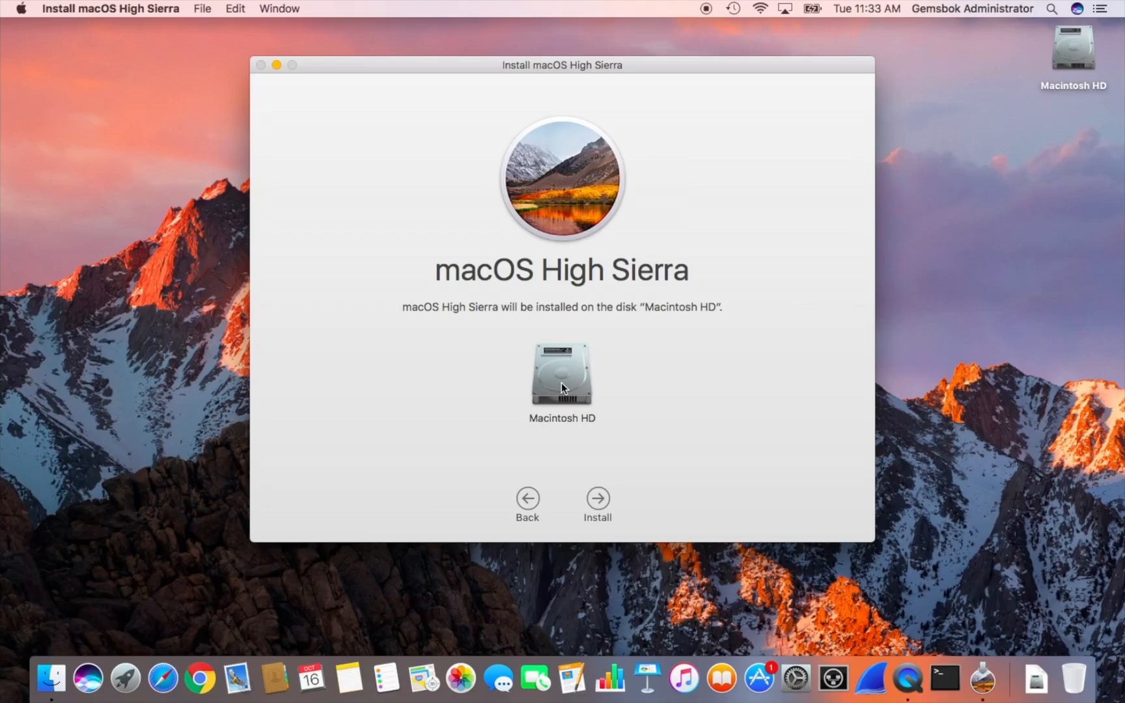
pyautogui.moveTo(561, 384)
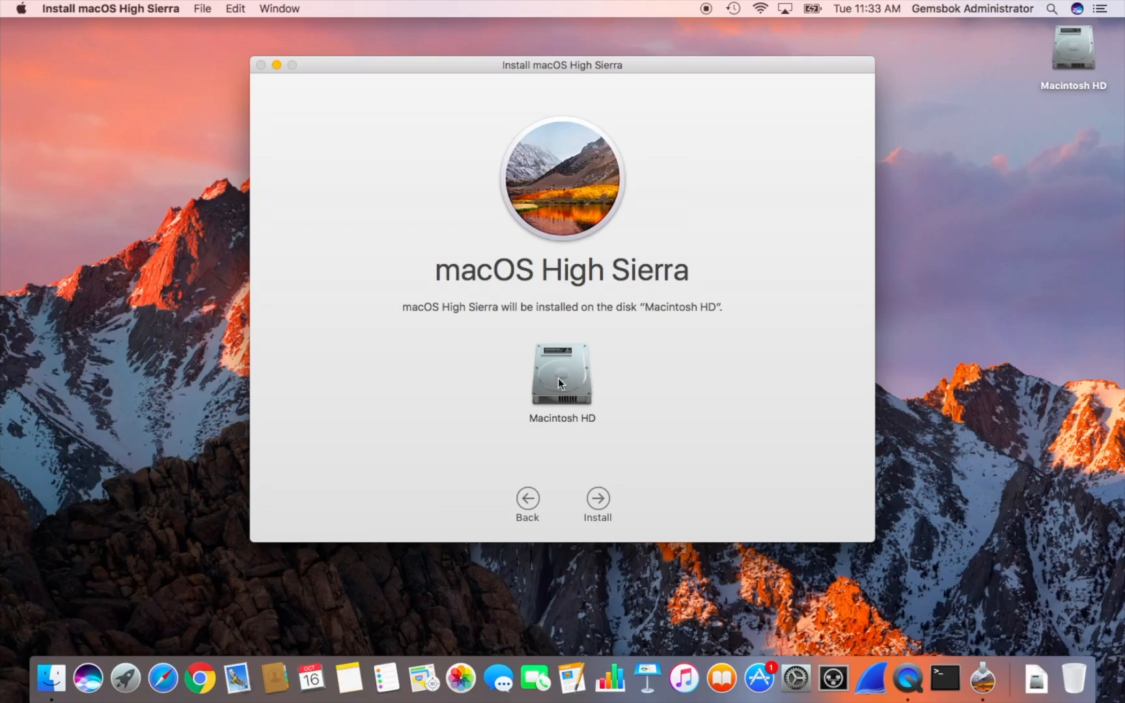
pyautogui.moveTo(539, 396)
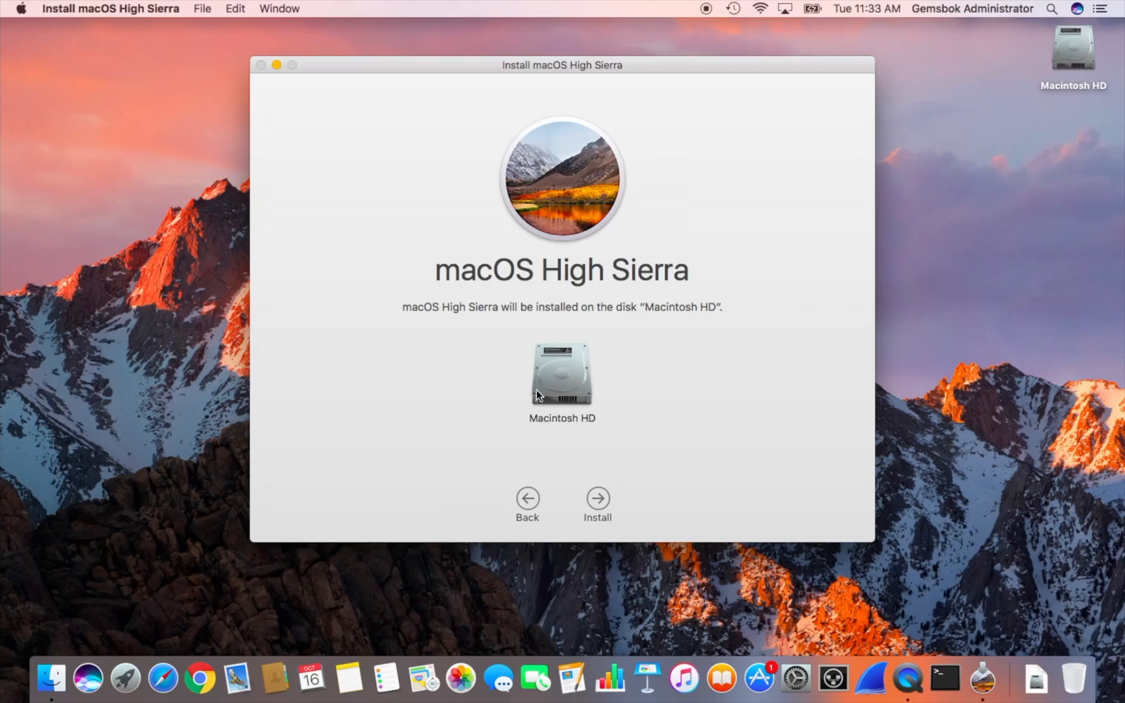
pyautogui.moveTo(558, 381)
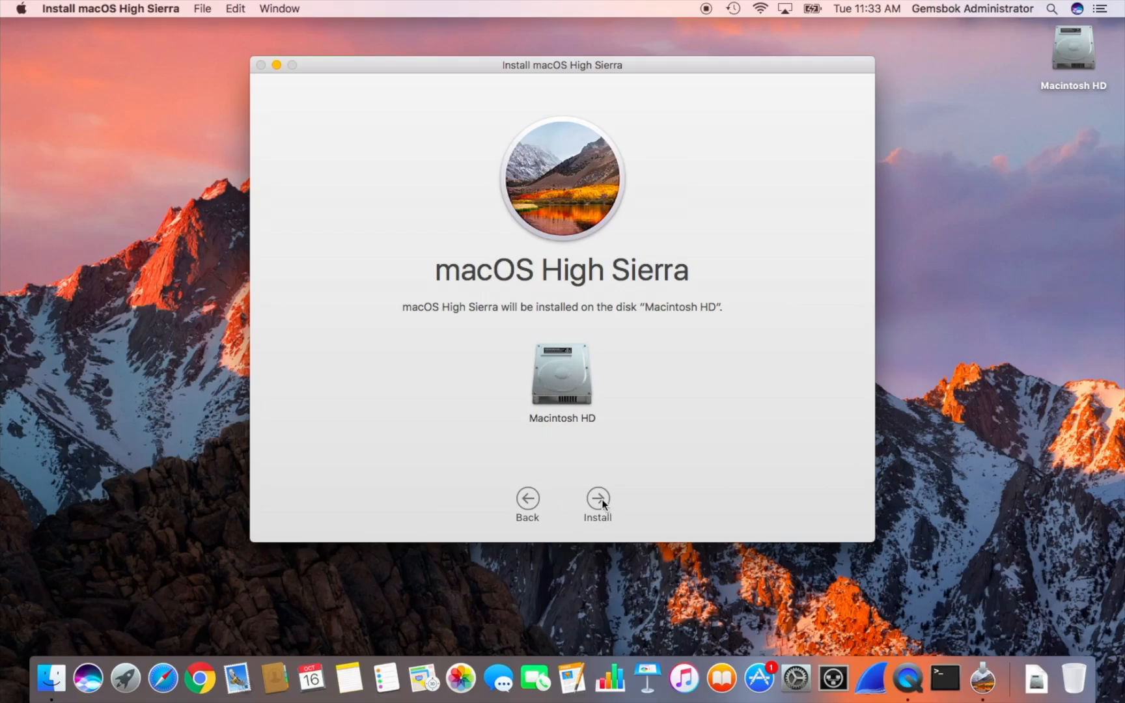
# Start the install on Macintosh HD, prompting for administrator credentials
pyautogui.click(596, 498)
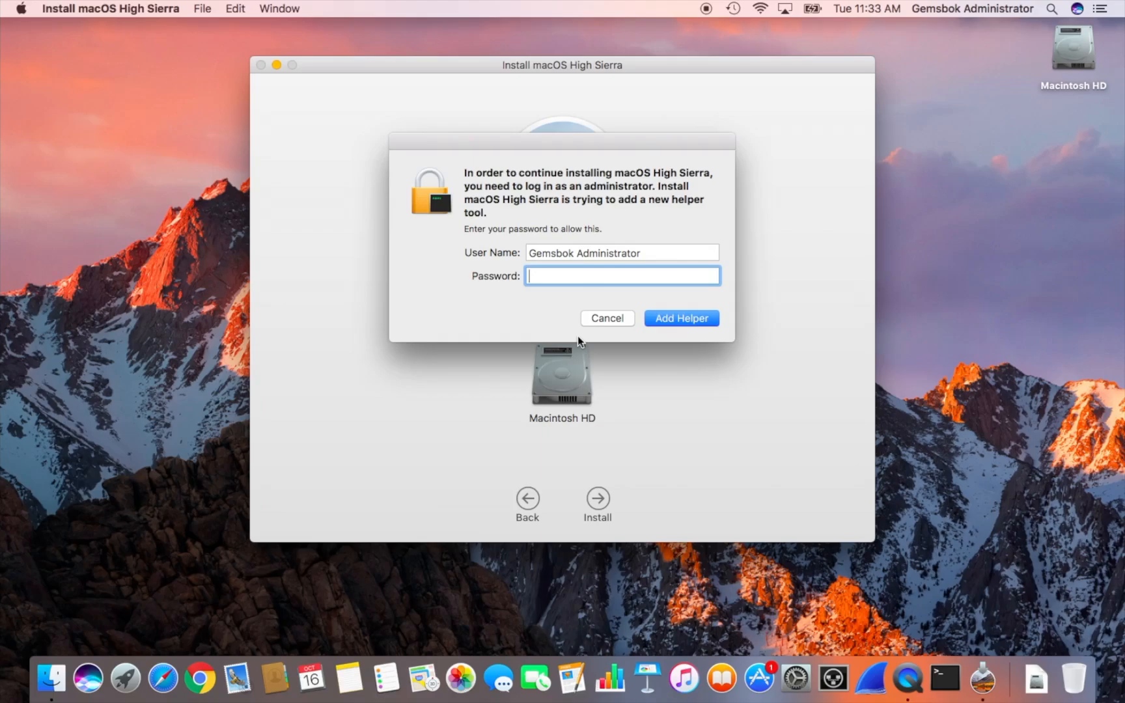
# Enter the administrator password to add the installer's helper tool
pyautogui.click(680, 318)
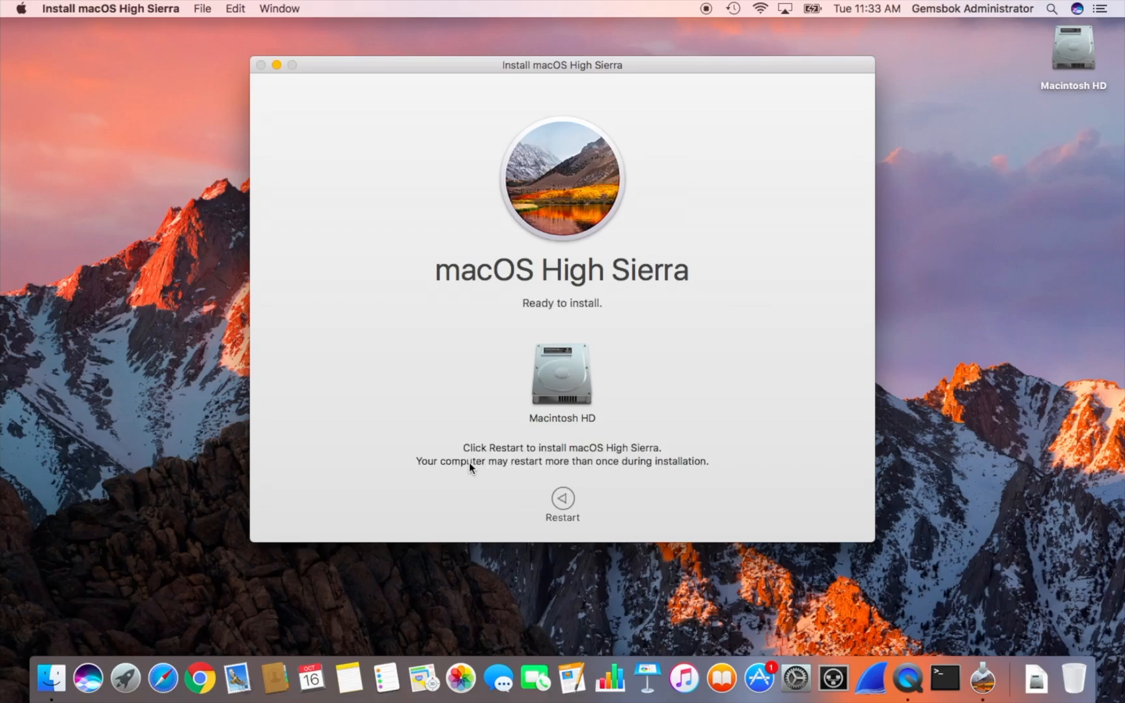
# Restart the Mac from the installer to begin the High Sierra installation
pyautogui.click(562, 503)
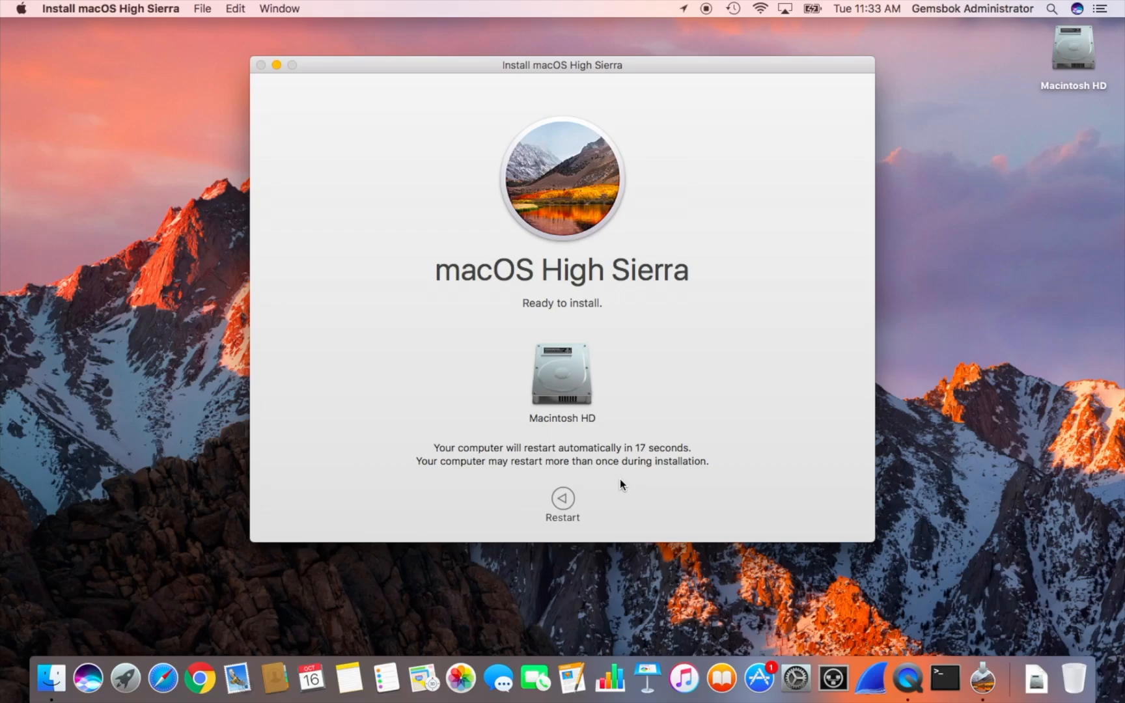
pyautogui.moveTo(610, 479)
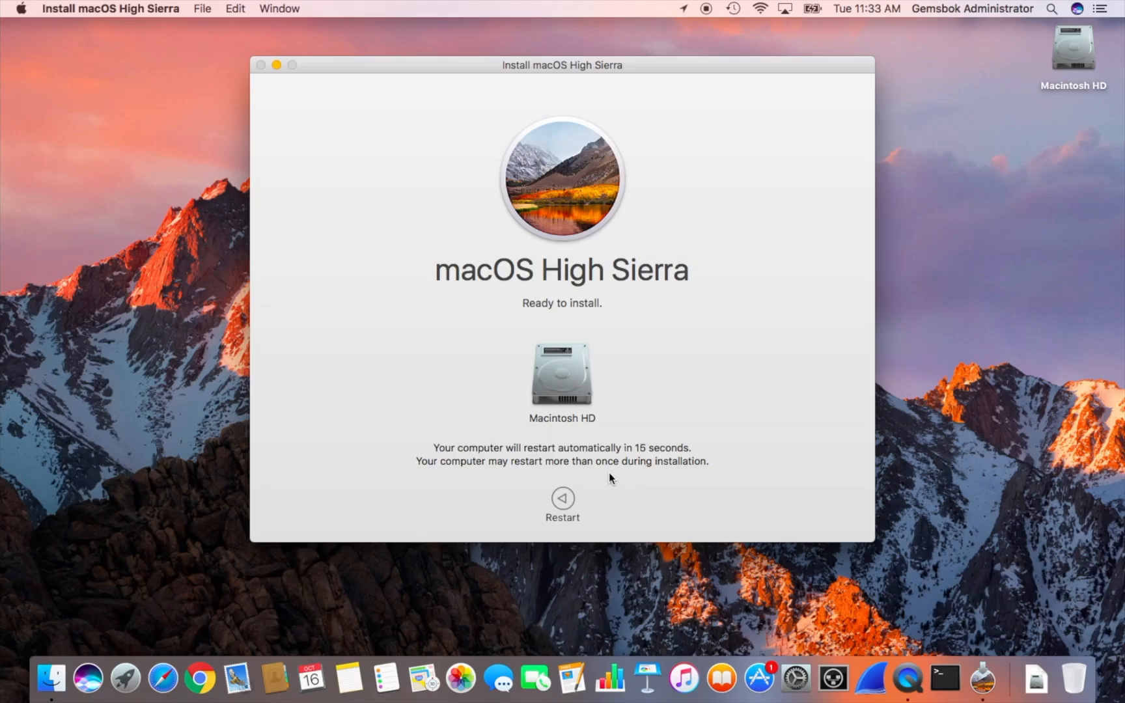
pyautogui.moveTo(743, 514)
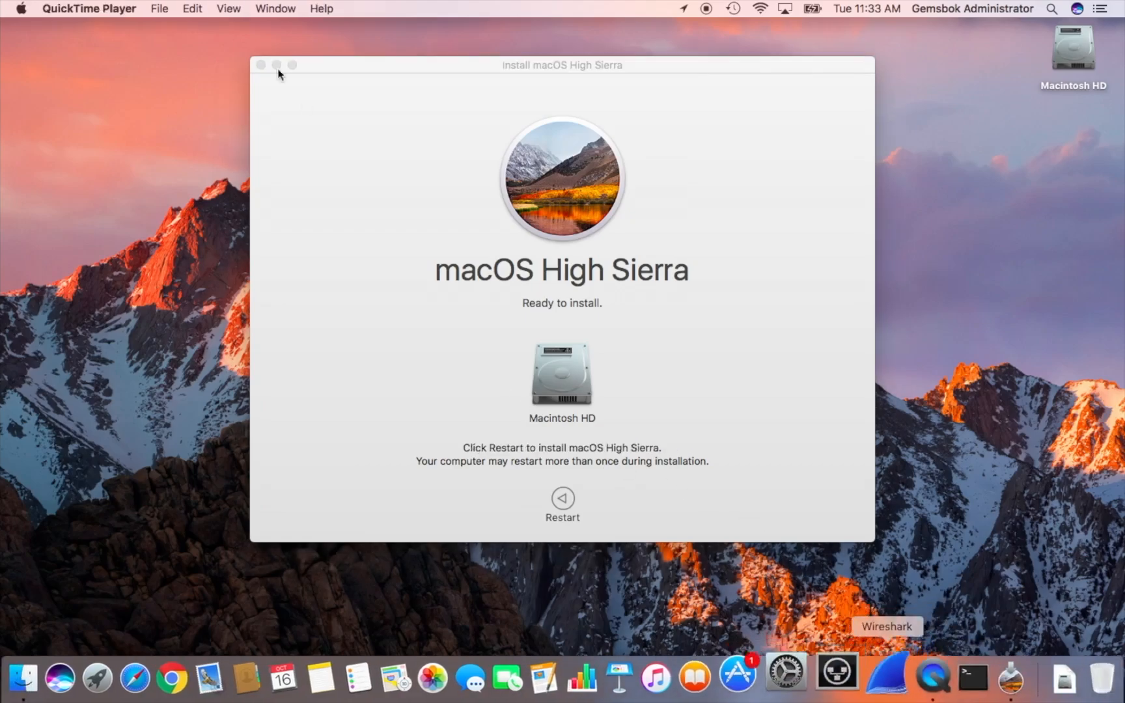
pyautogui.click(562, 502)
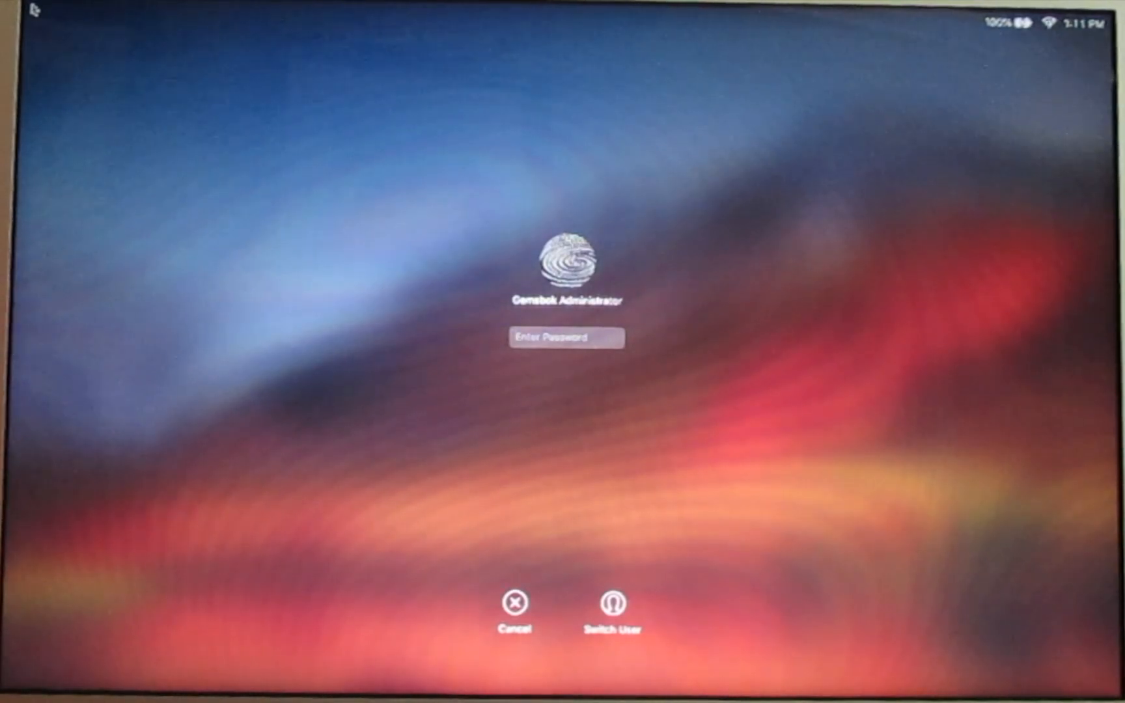
# Log in to the administrator account with its password after the upgrade
pyautogui.write('••••')
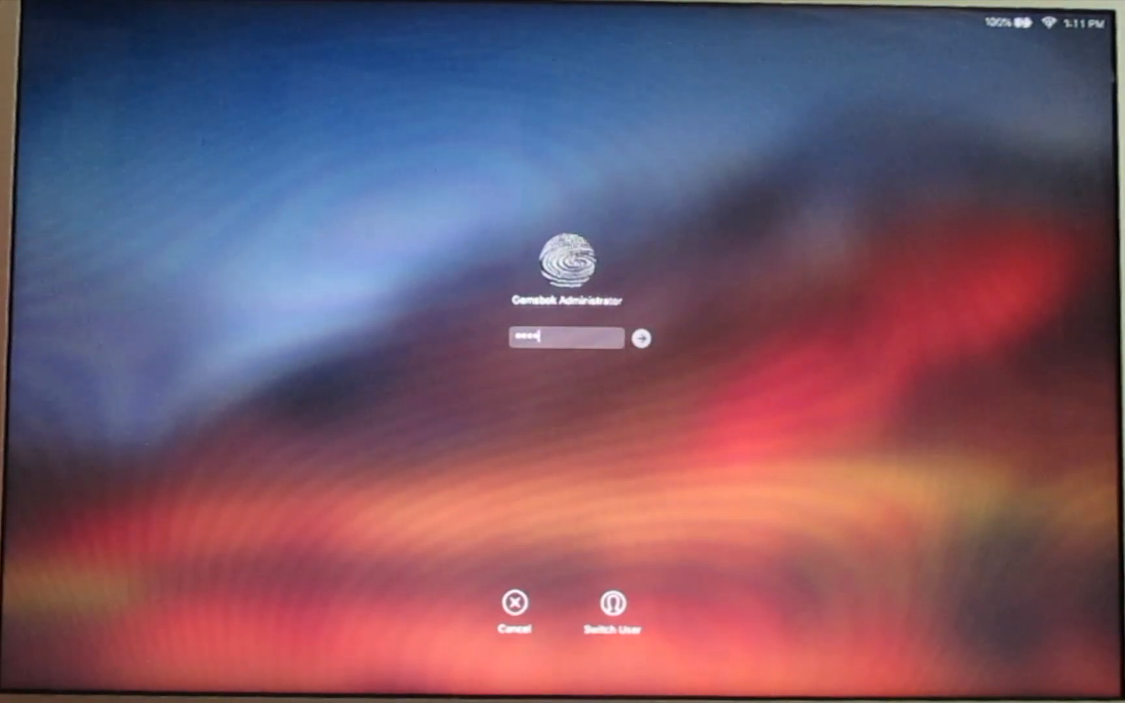
pyautogui.write('•••••')
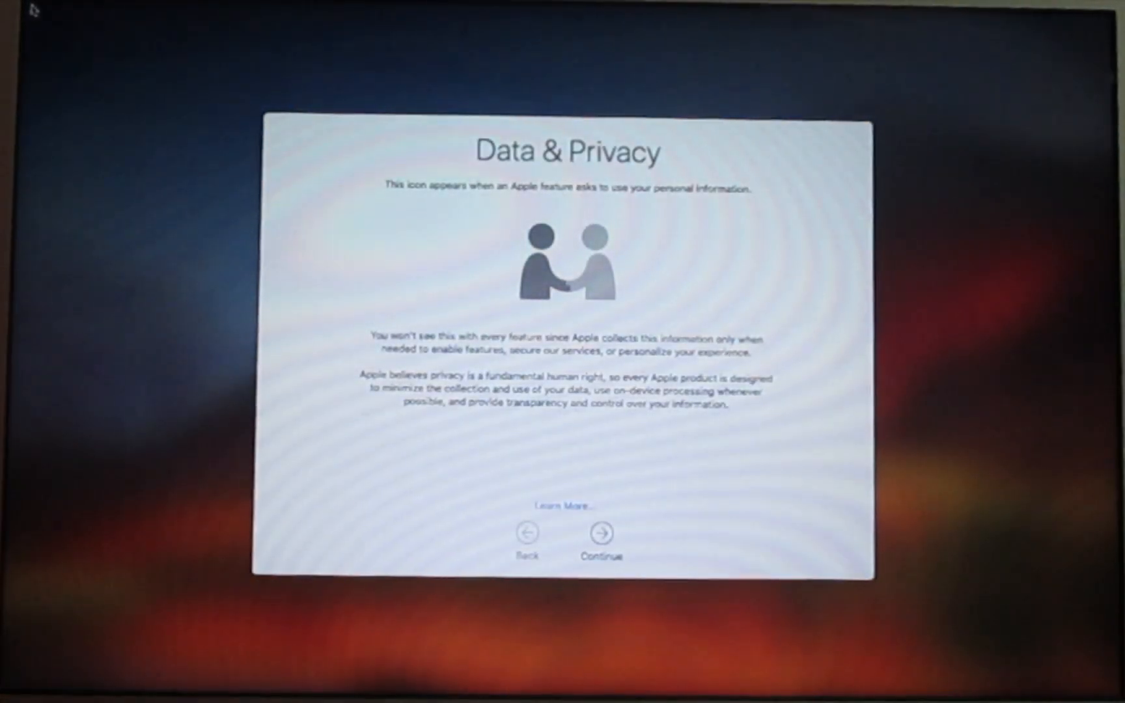
pyautogui.moveTo(343, 419)
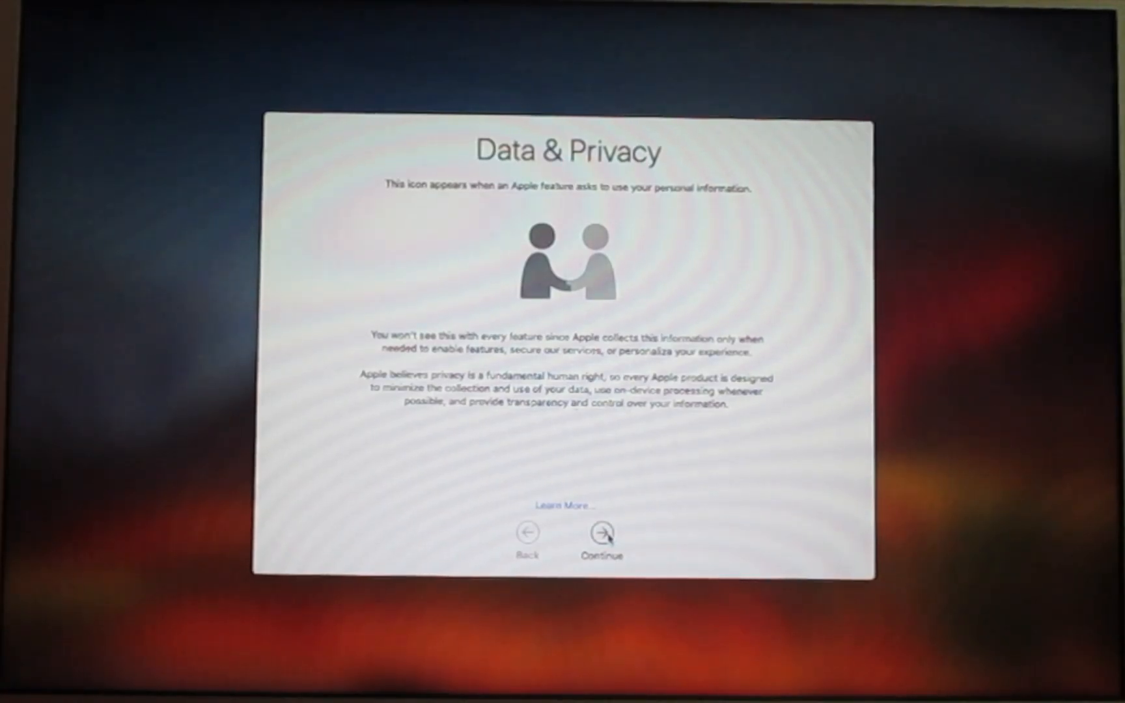
# Continue past the Data & Privacy notice to the Apple ID sign-in screen
pyautogui.click(602, 534)
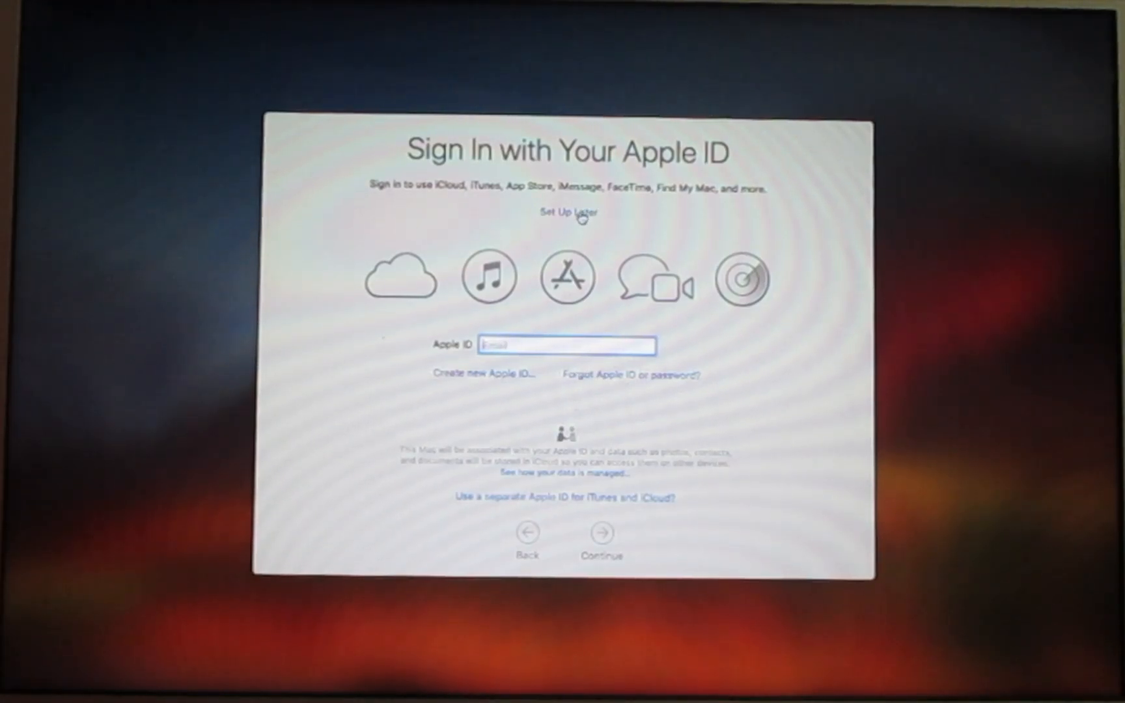
# Choose Set Up Later for Apple ID and confirm skipping, reaching Analytics
pyautogui.click(566, 212)
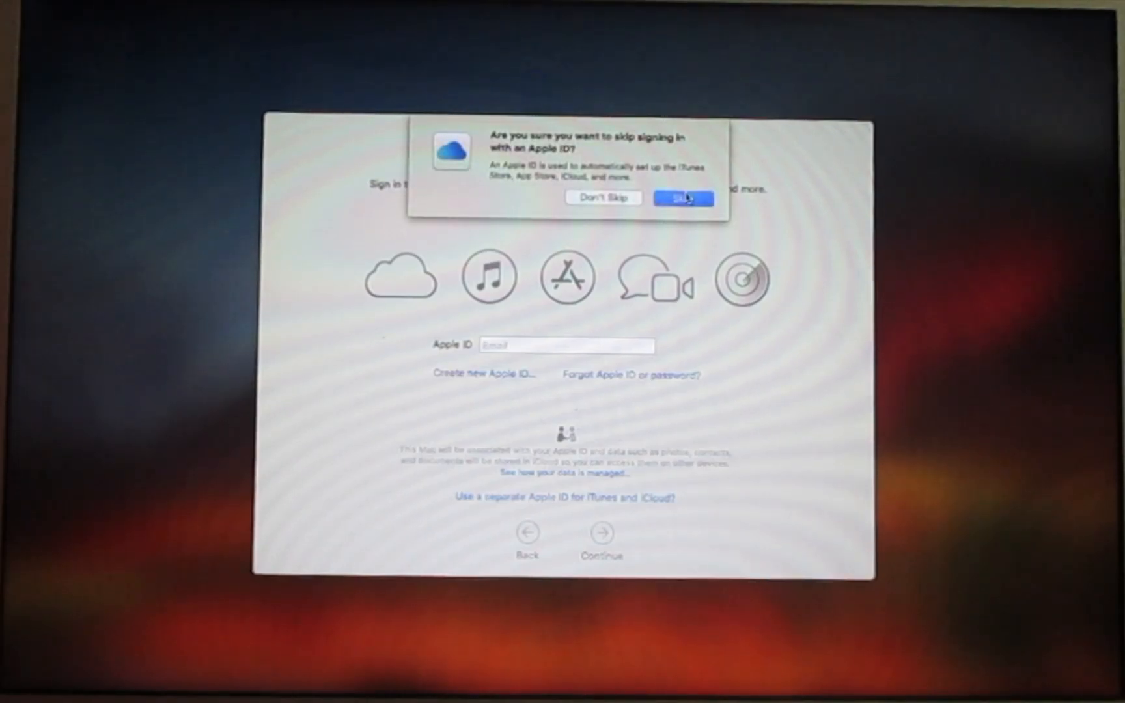
pyautogui.click(682, 198)
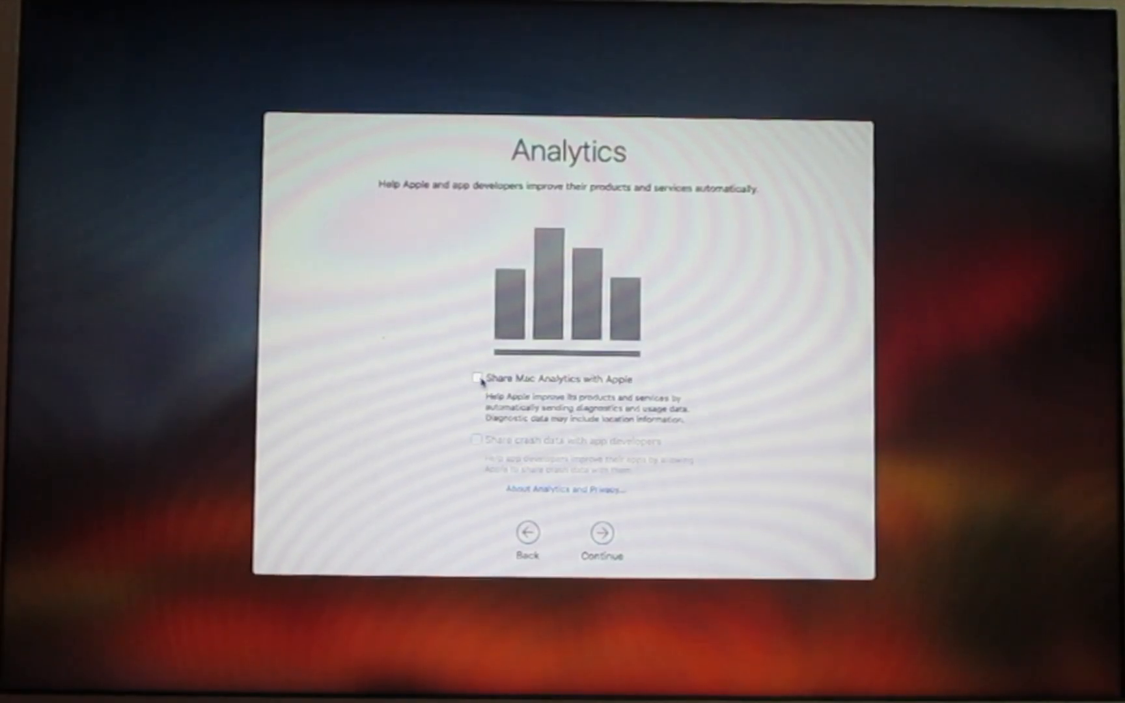
# Enable sharing Mac Analytics with Apple and crash data with developers, then continue
pyautogui.click(479, 379)
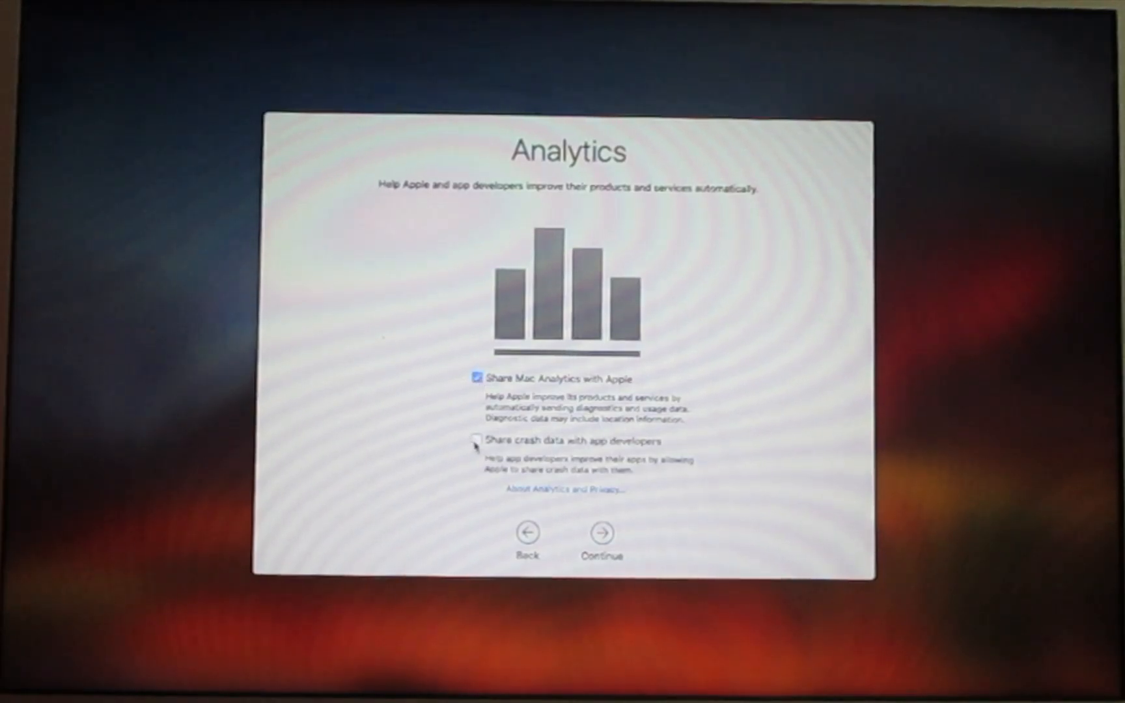
pyautogui.click(479, 440)
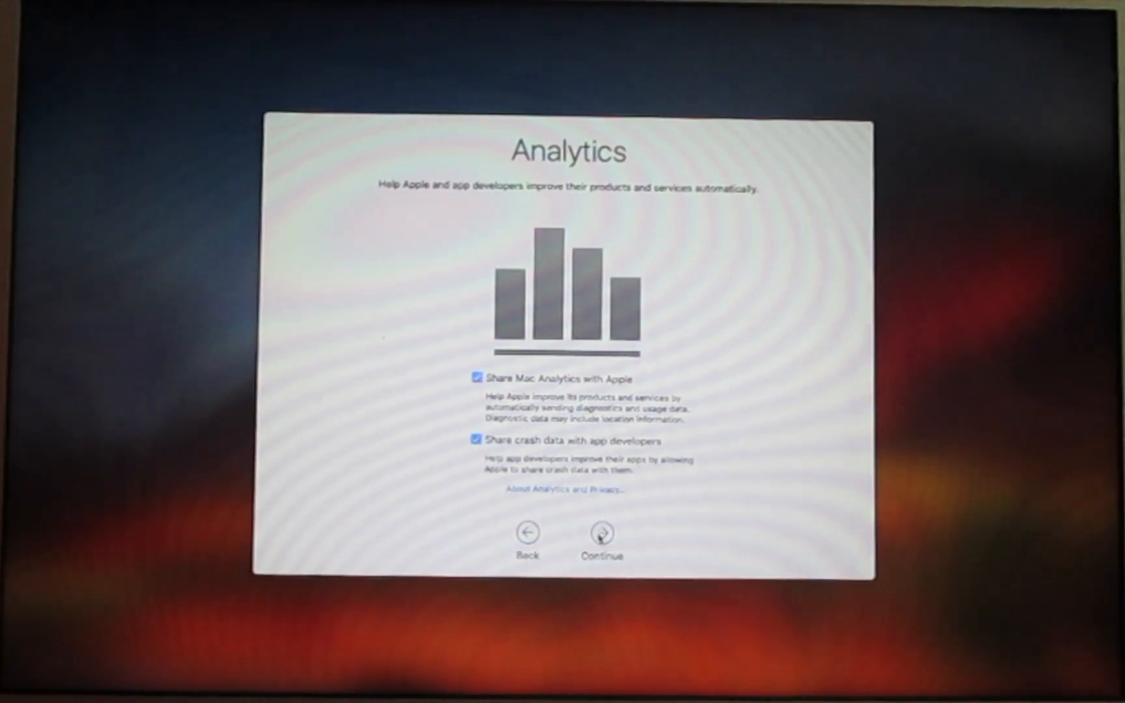
pyautogui.click(602, 532)
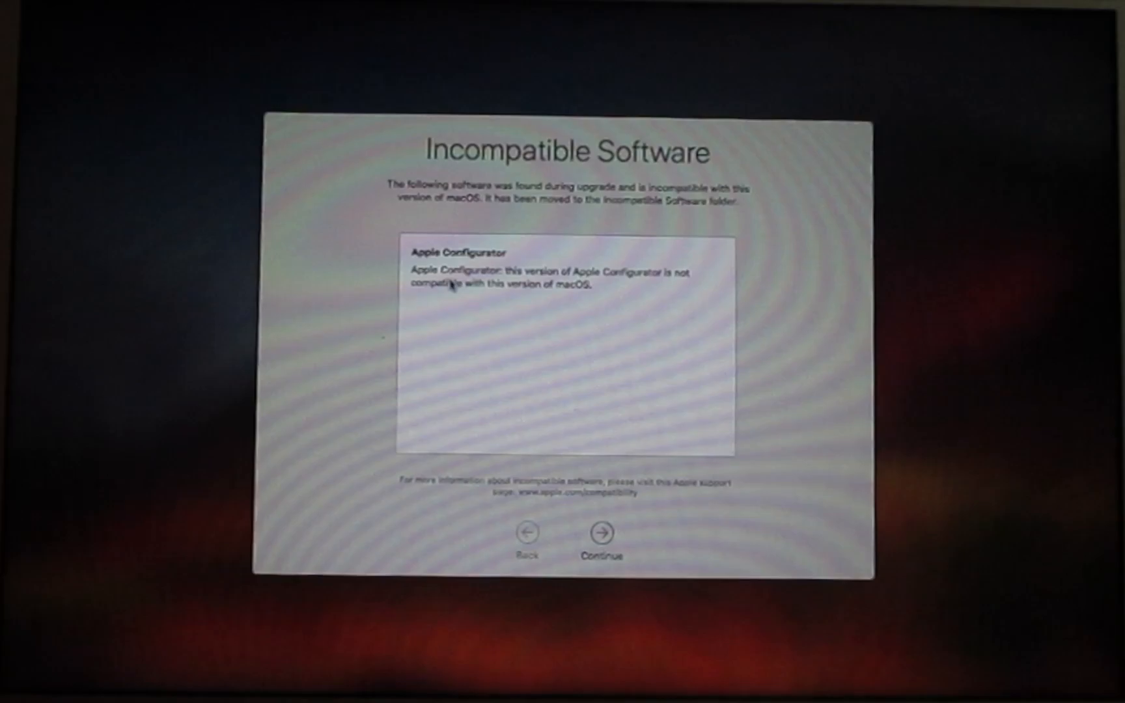
pyautogui.moveTo(568, 398)
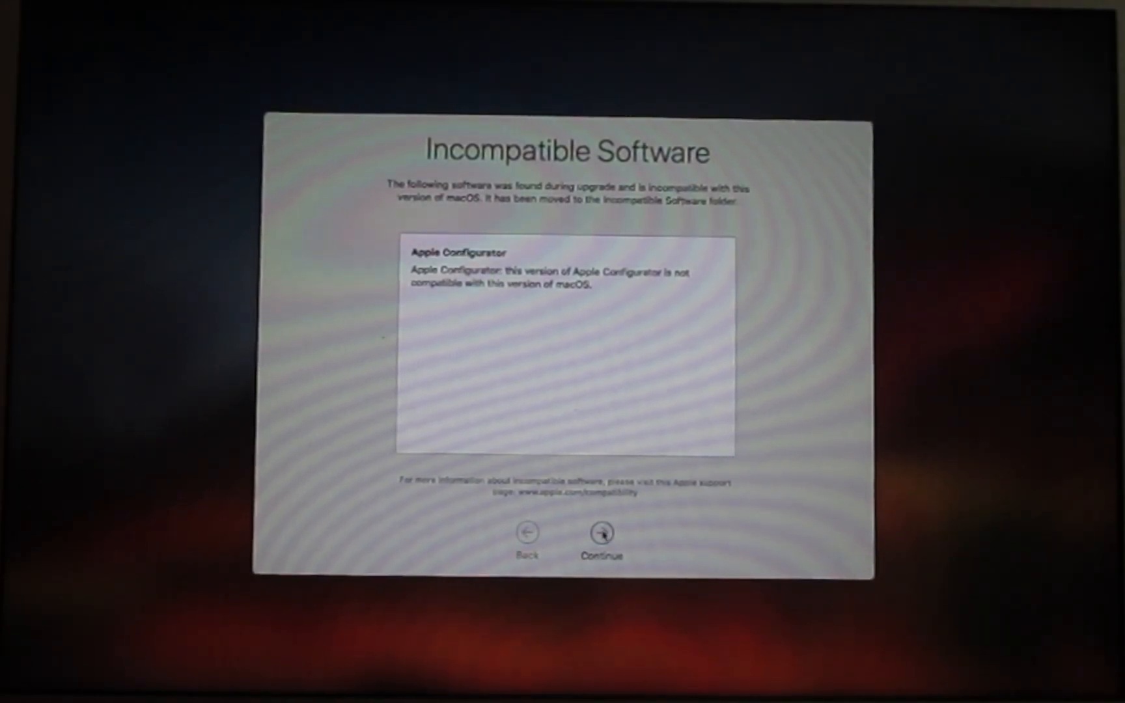
# Acknowledge Apple Configurator as incompatible and finish setup, landing on the desktop
pyautogui.click(601, 534)
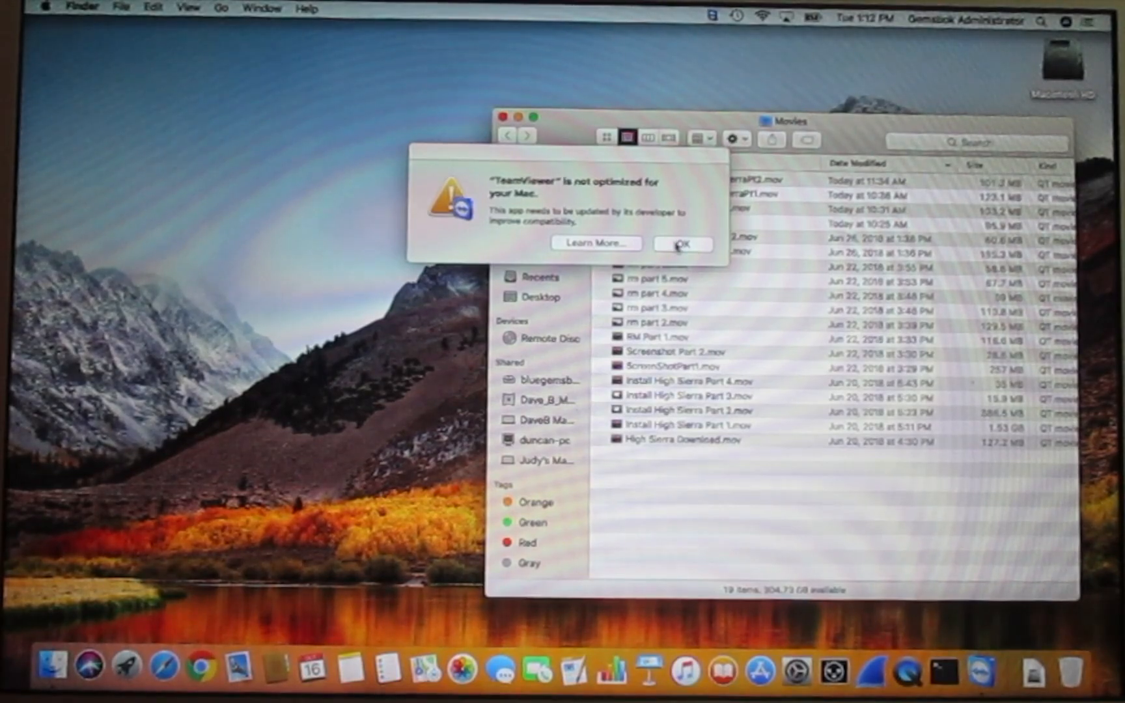
# Dismiss the TeamViewer not-optimized alert and close the Movies window
pyautogui.click(682, 244)
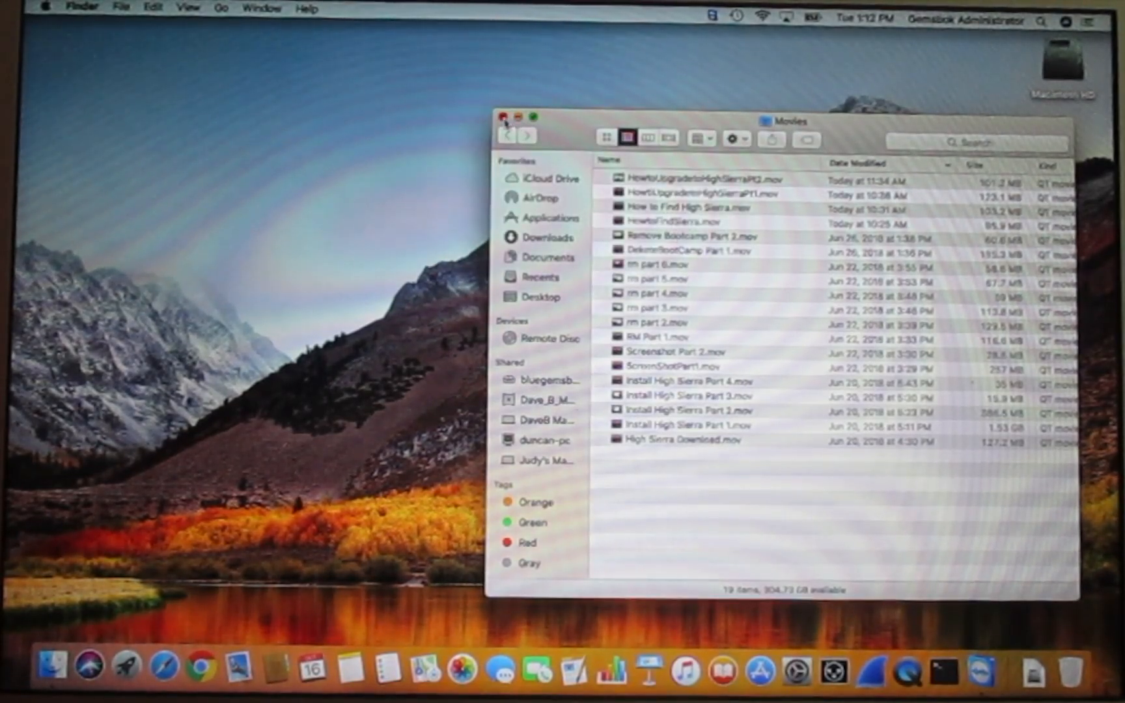
pyautogui.click(504, 116)
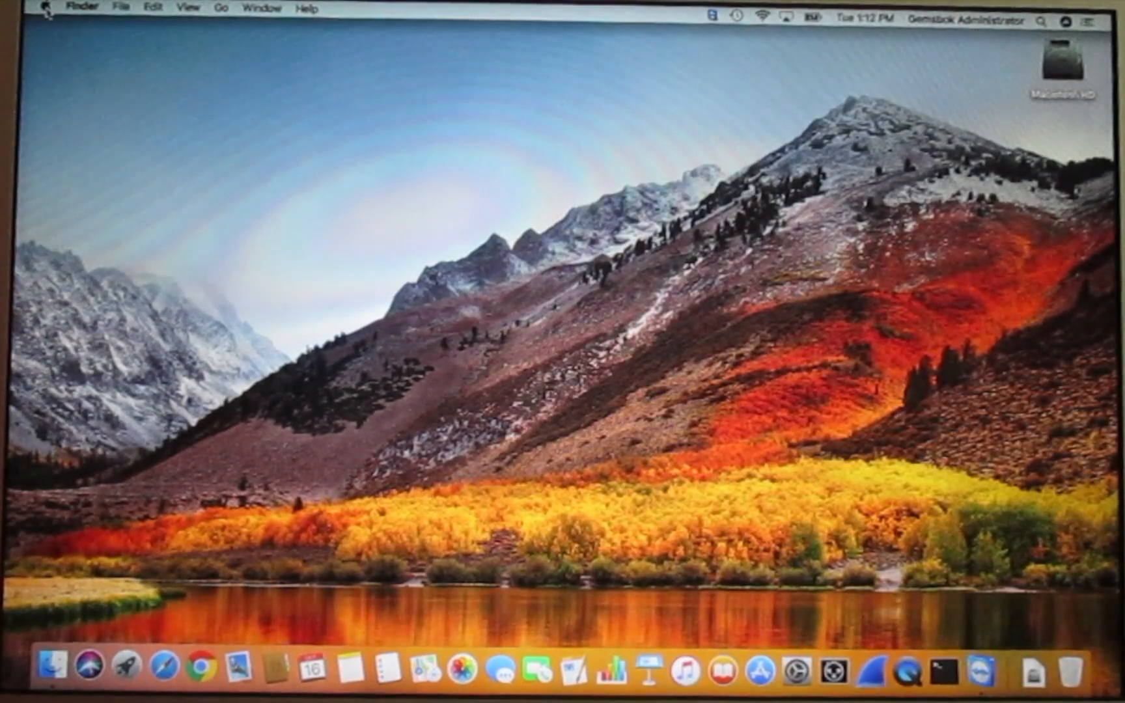
# Show About This Mac from the Apple menu, confirming macOS High Sierra 10.13.6
pyautogui.click(49, 8)
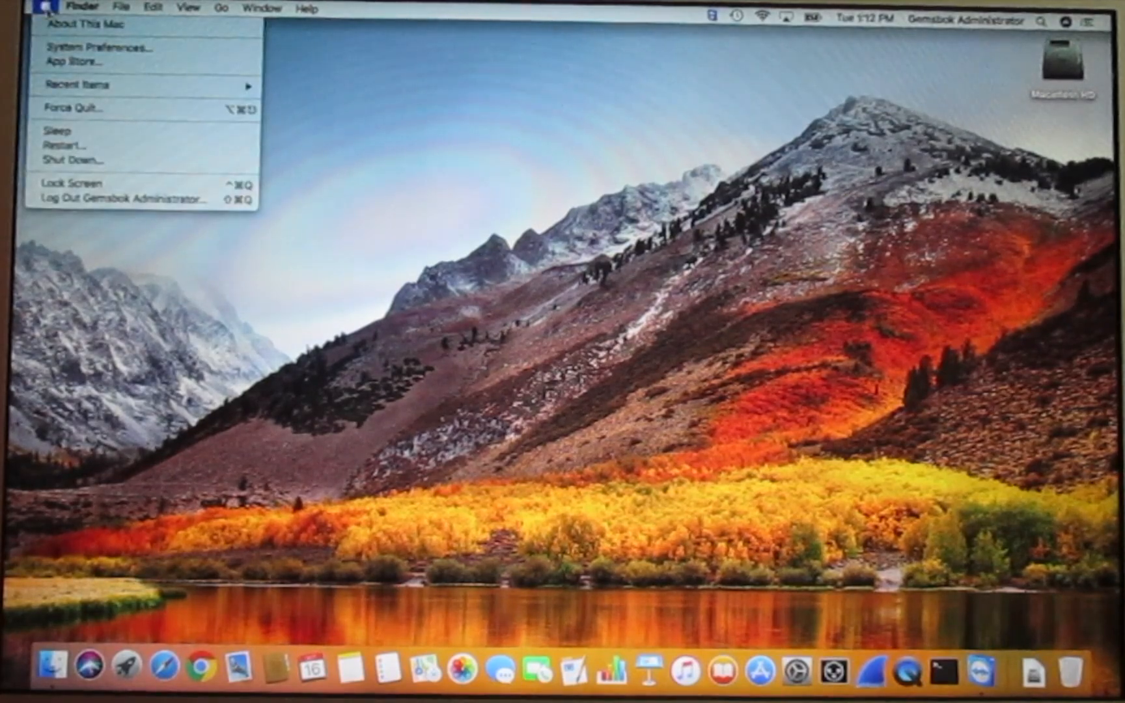
pyautogui.click(48, 8)
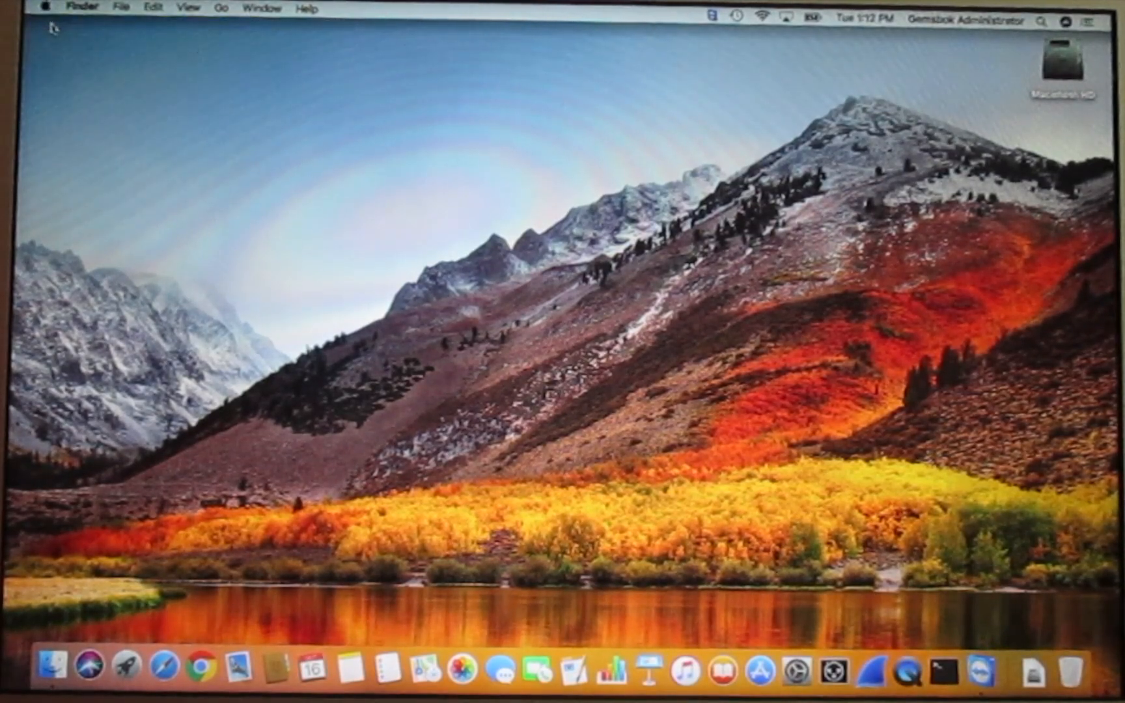
pyautogui.click(46, 7)
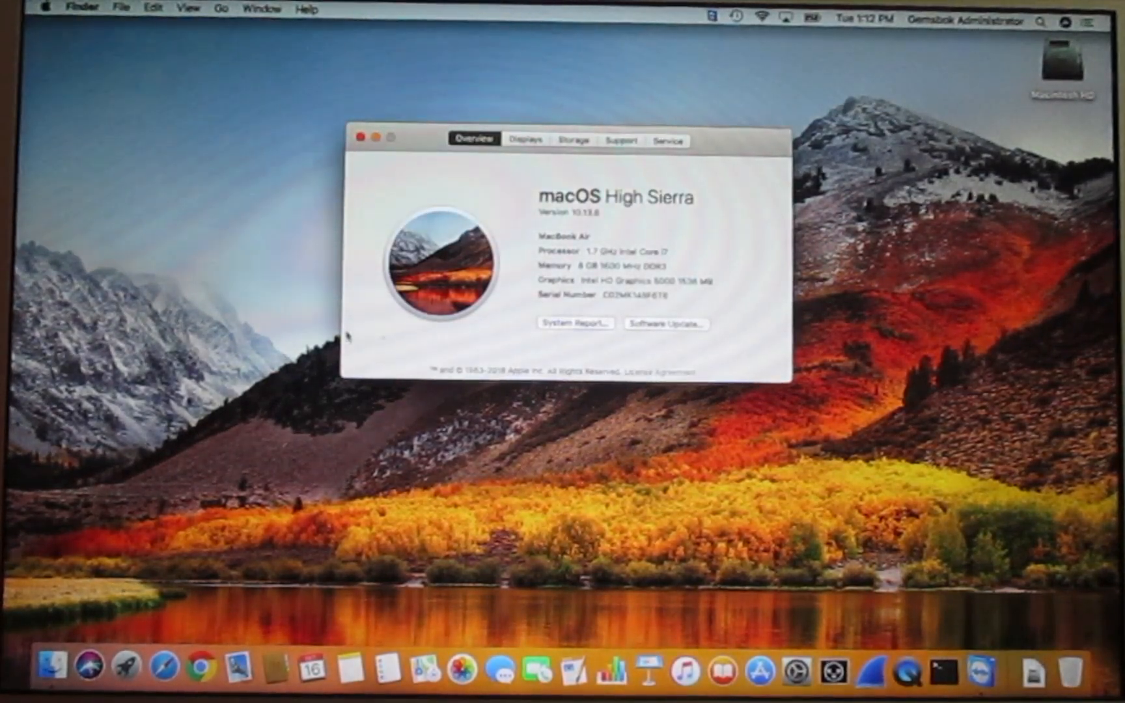